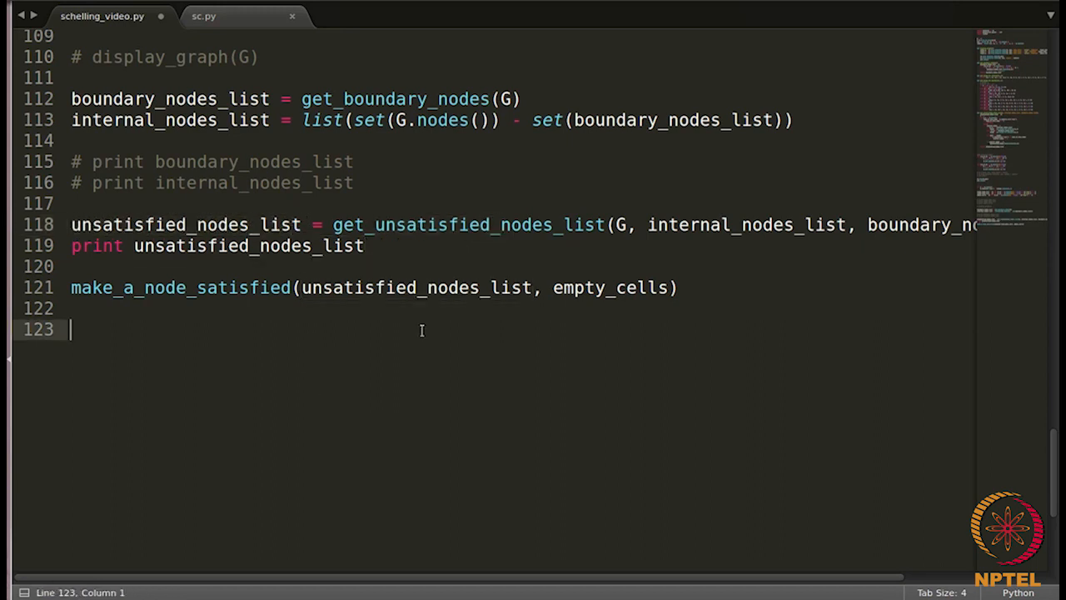
{"action": "mouse_move", "coordinate": [386, 323]}
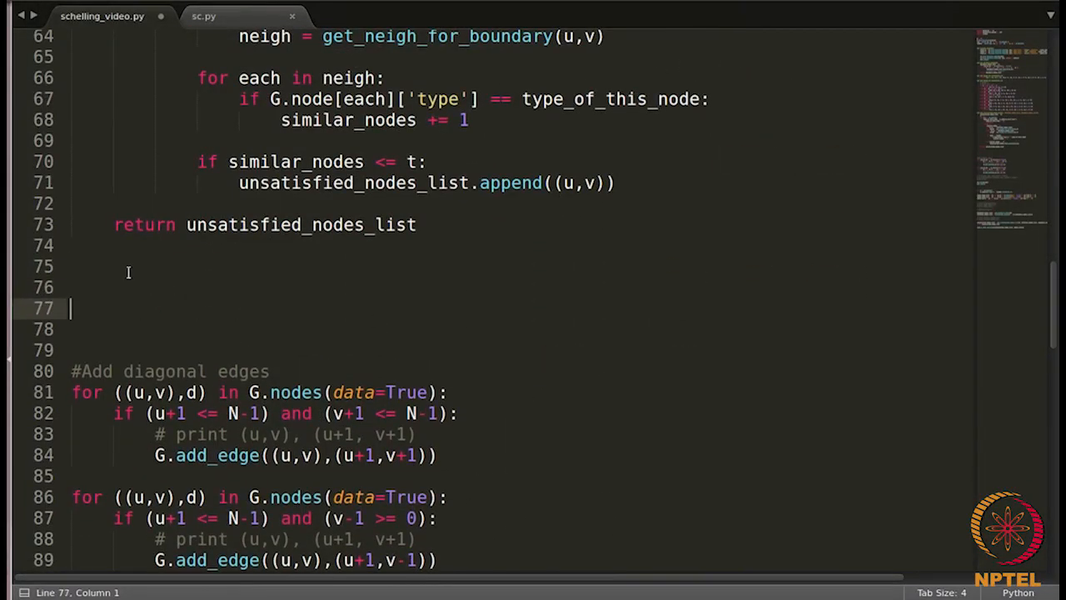
Define make_a_node_satisfied(unsatisfied_nodes_list, empty_cells) opening with if len(unsatisfied_nodes_list) != 0:
{"action": "type", "text": "def make_a_node_satisfied(unsatisfied_nodes_list, empty_cells):"}
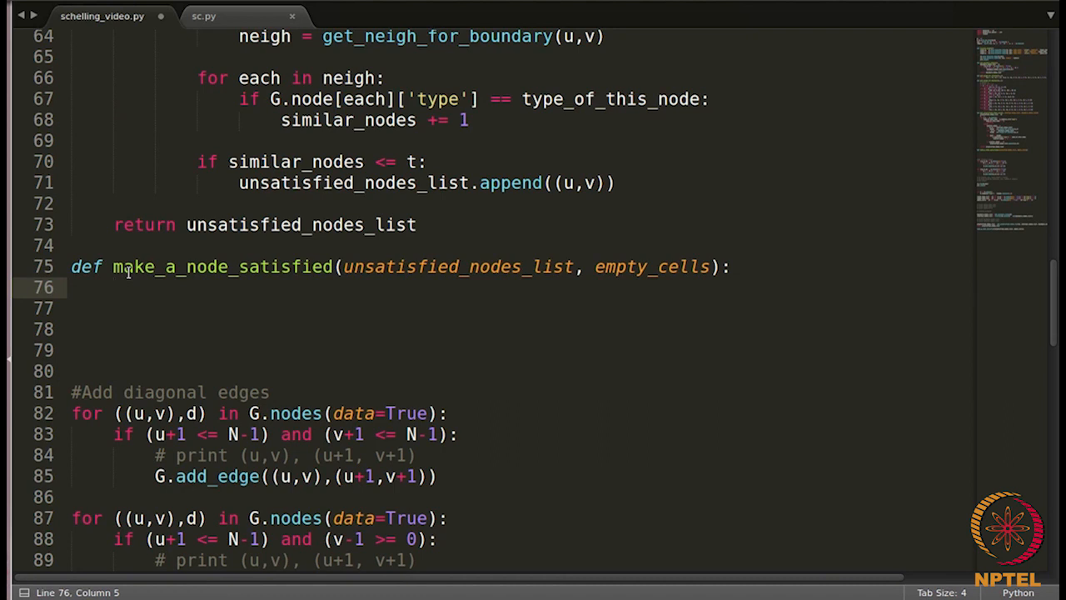
{"action": "type", "text": "if"}
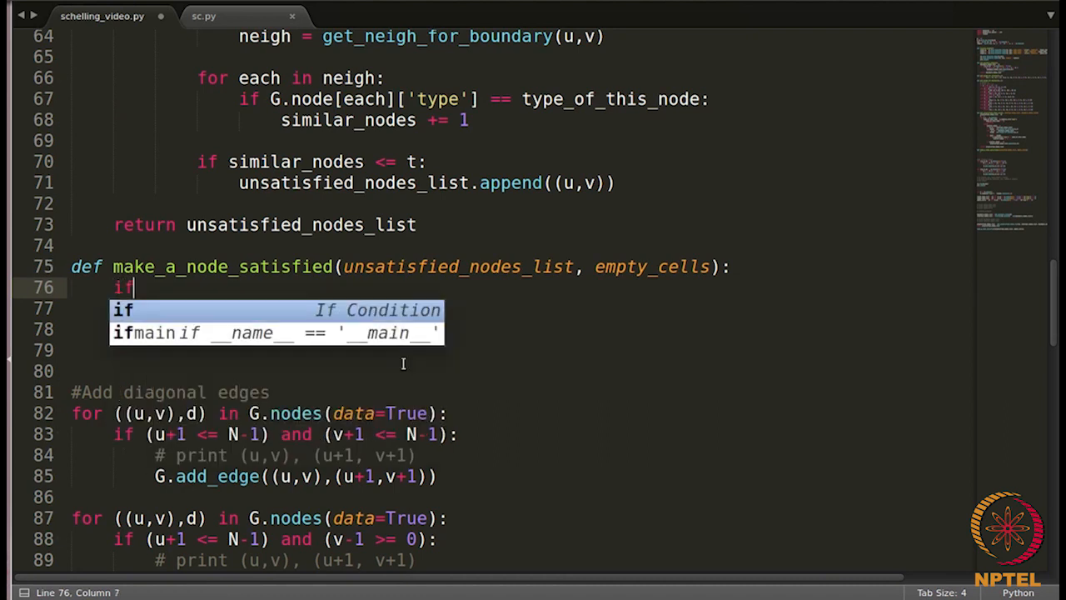
{"action": "type", "text": "l"}
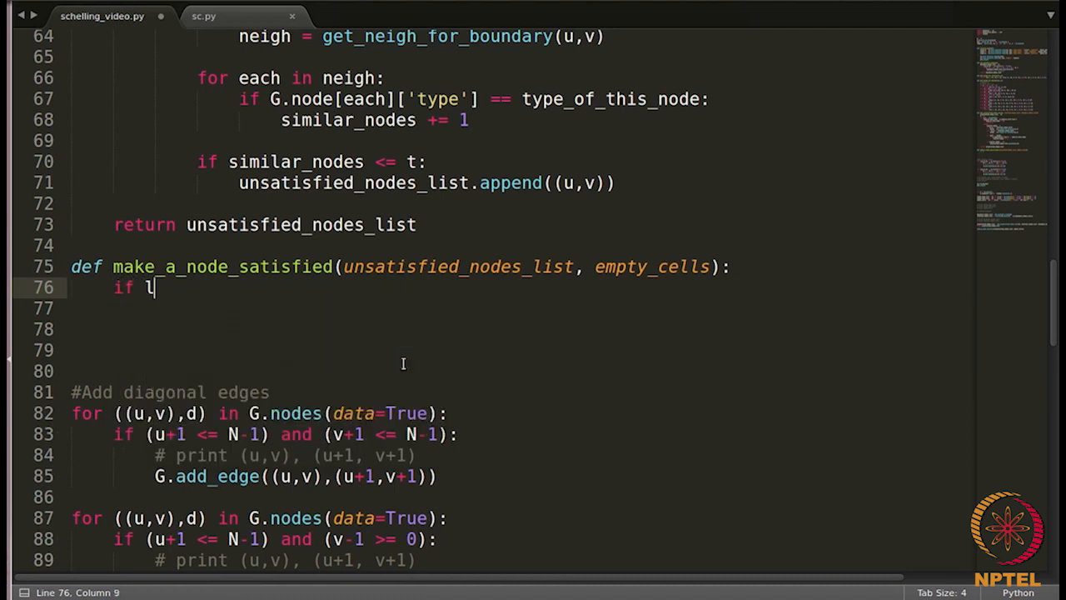
{"action": "type", "text": "en("}
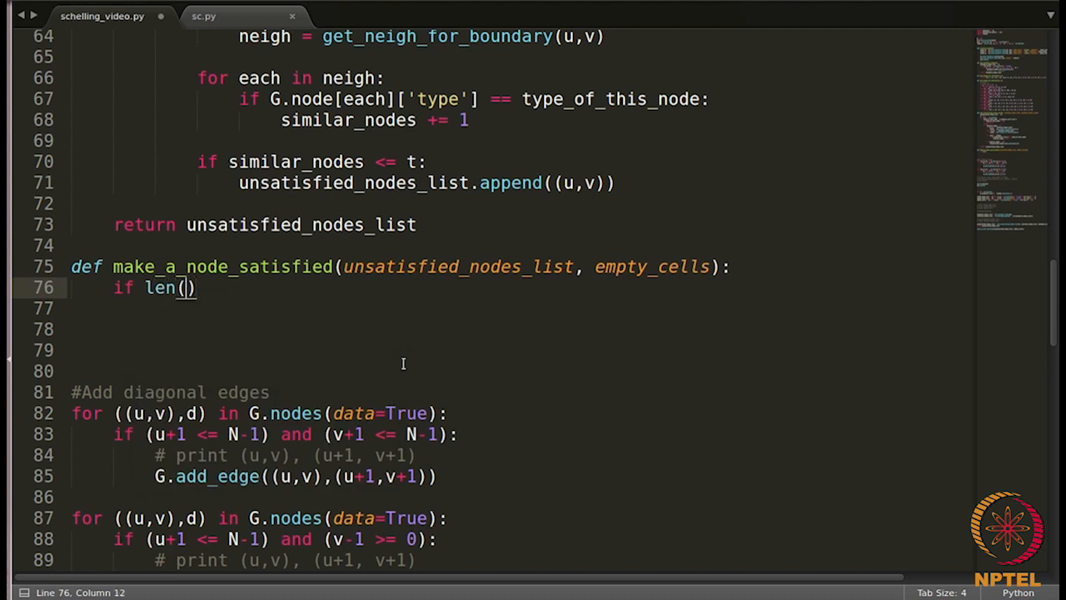
{"action": "type", "text": "unsatisfied_nodes_list"}
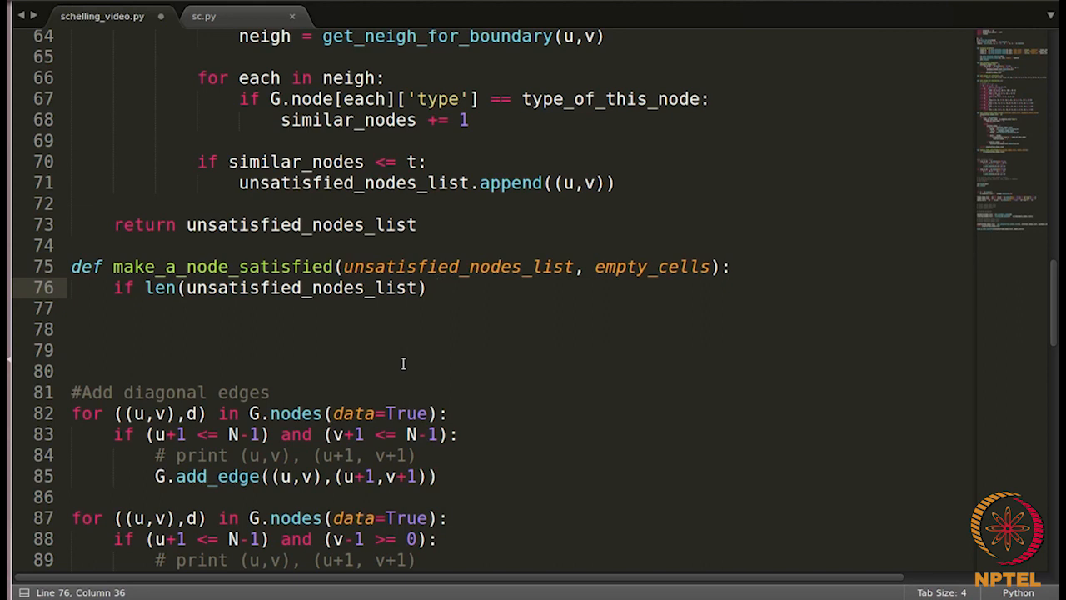
{"action": "type", "text": "!= 0:"}
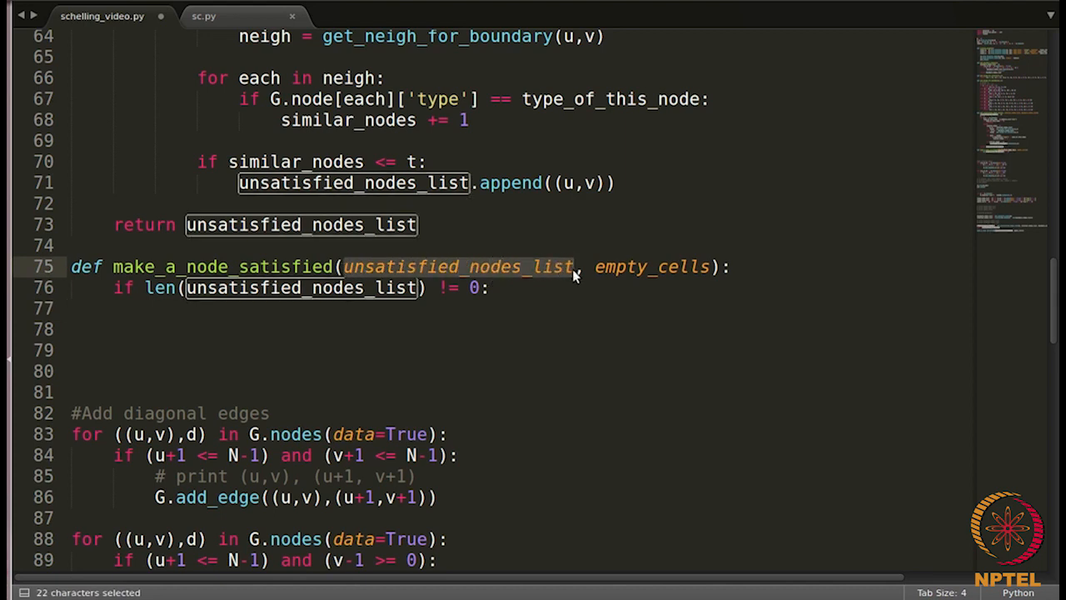
{"action": "left_click", "coordinate": [294, 329]}
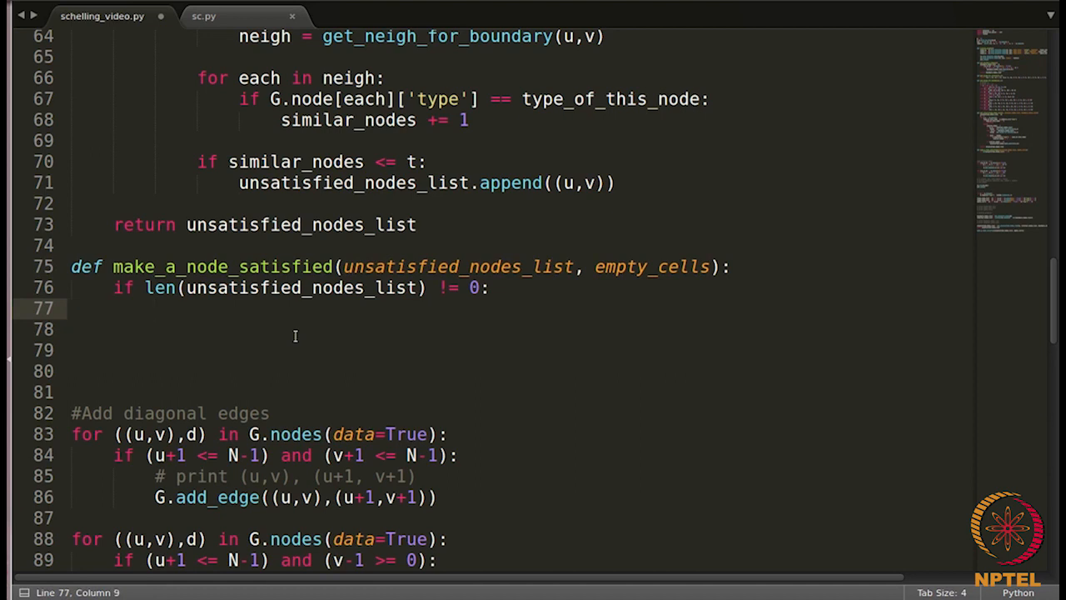
Assign node_to_shift = random.choice(unsatisfied_nodes_list) inside the check
{"action": "type", "text": "node_"}
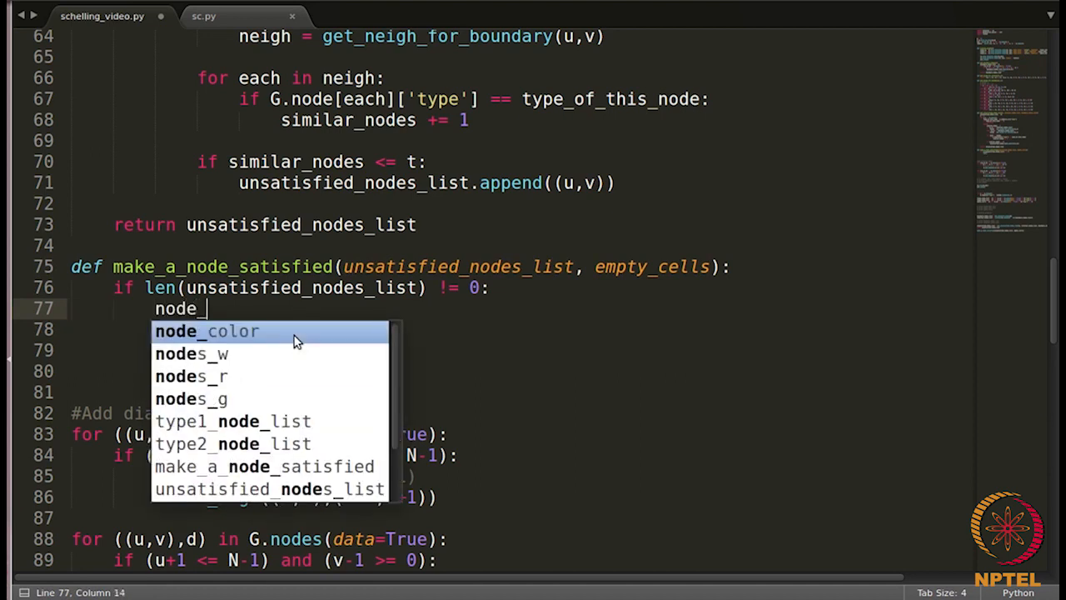
{"action": "type", "text": "_to_shift"}
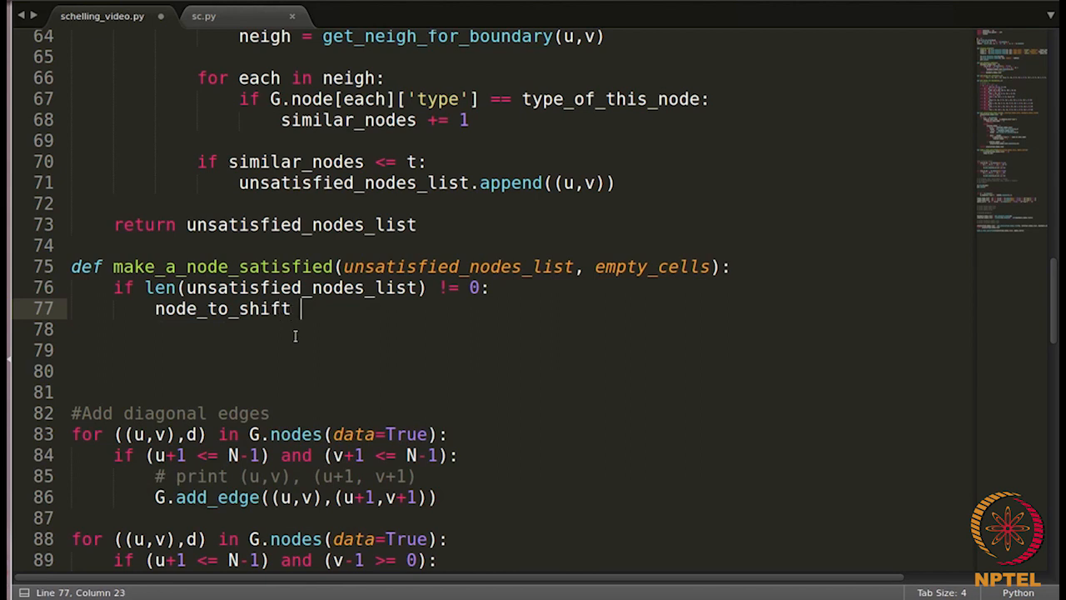
{"action": "type", "text": "="}
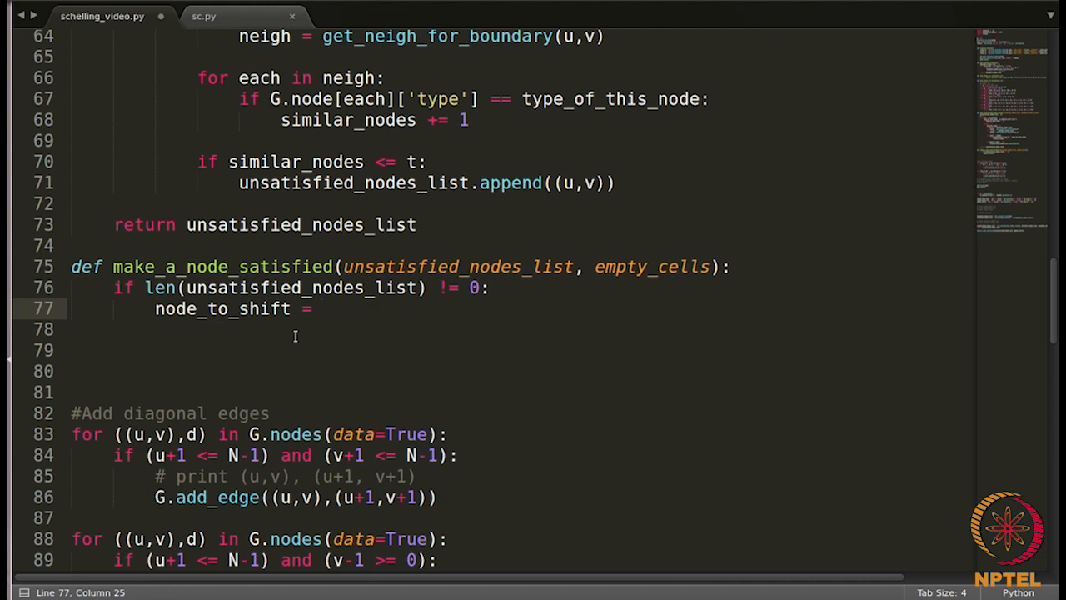
{"action": "type", "text": "random."}
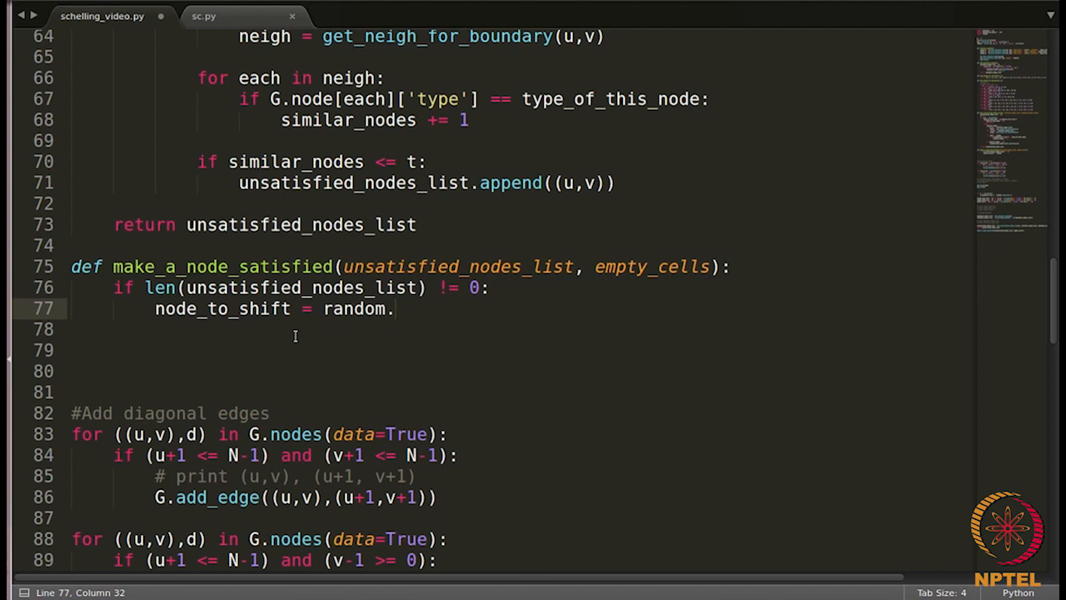
{"action": "type", "text": "choice"}
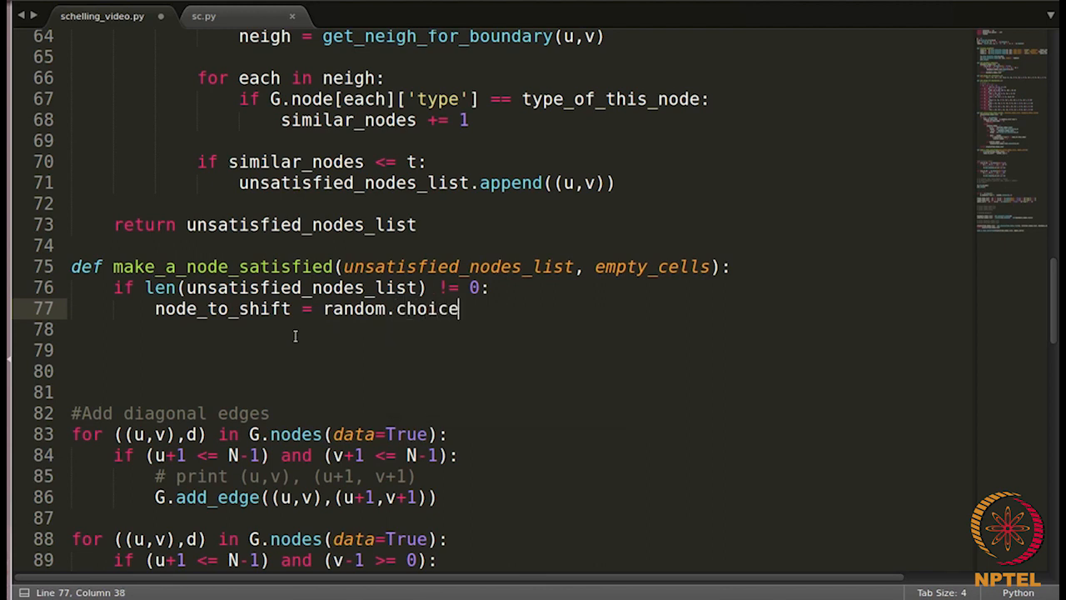
{"action": "type", "text": "()"}
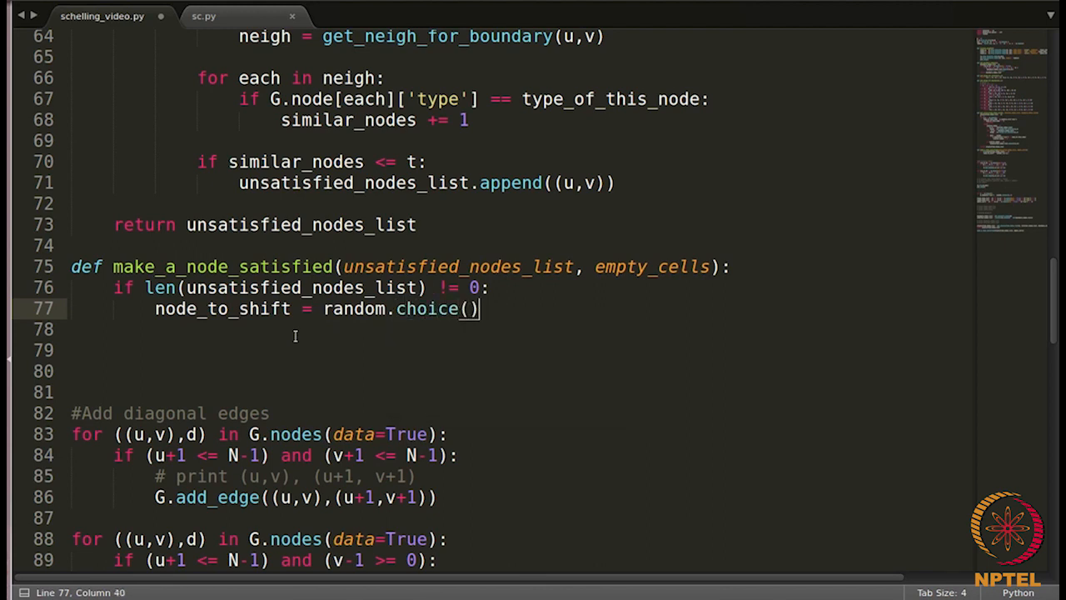
{"action": "type", "text": "unsat"}
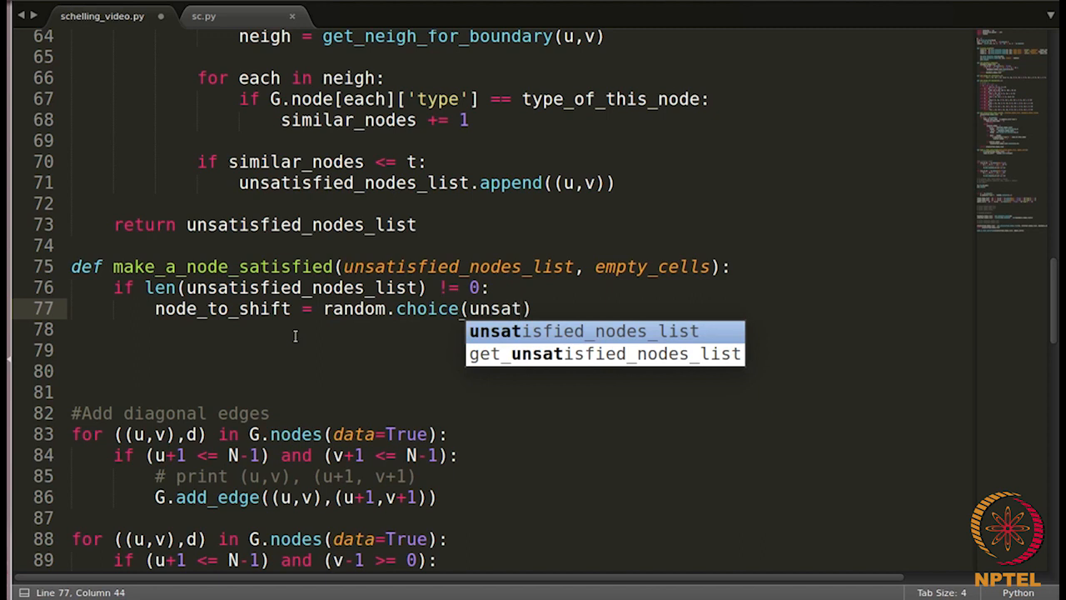
{"action": "key", "text": "Enter"}
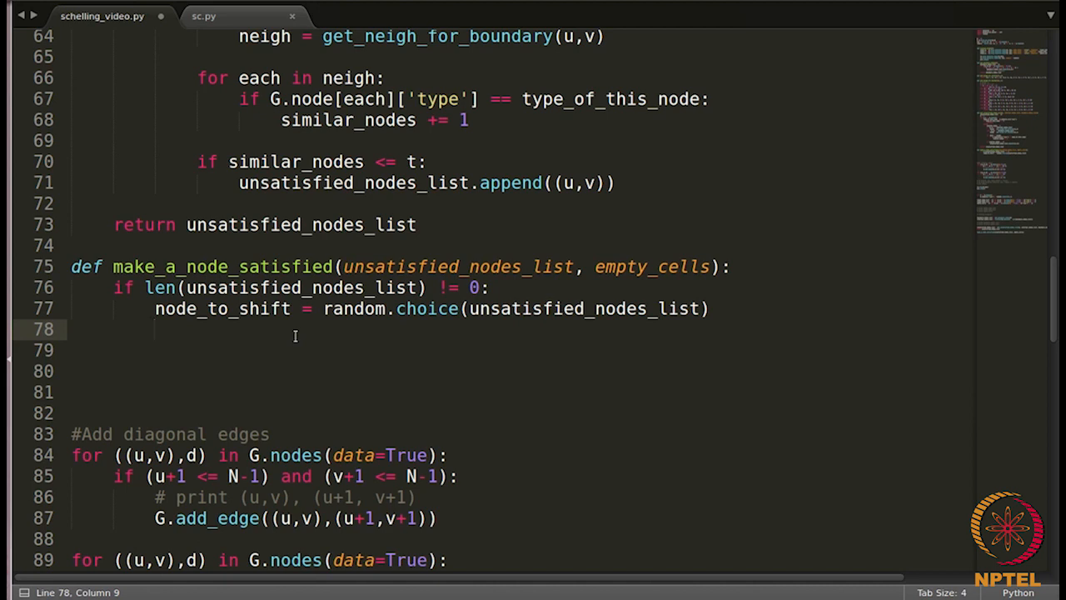
Assign new_position = random.choice(empty_cells) on the next line
{"action": "type", "text": "new"}
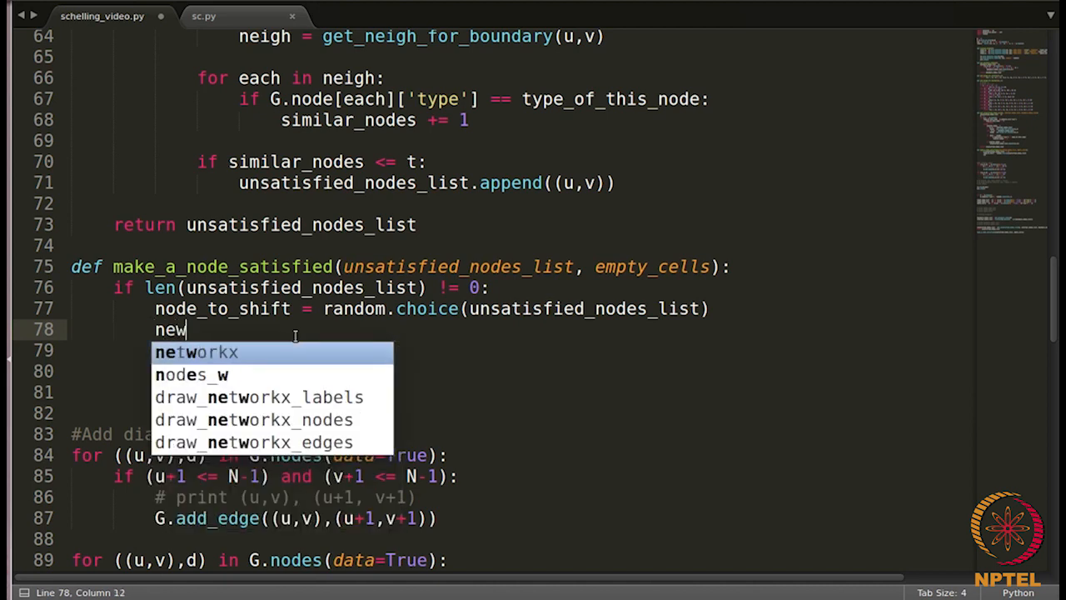
{"action": "type", "text": "_position = random."}
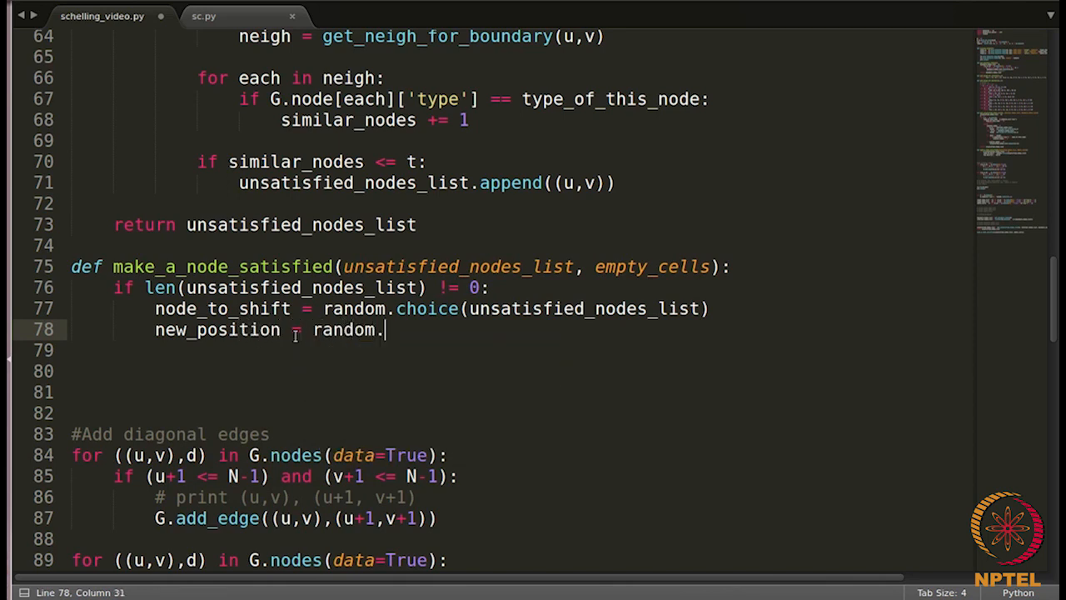
{"action": "type", "text": "choice"}
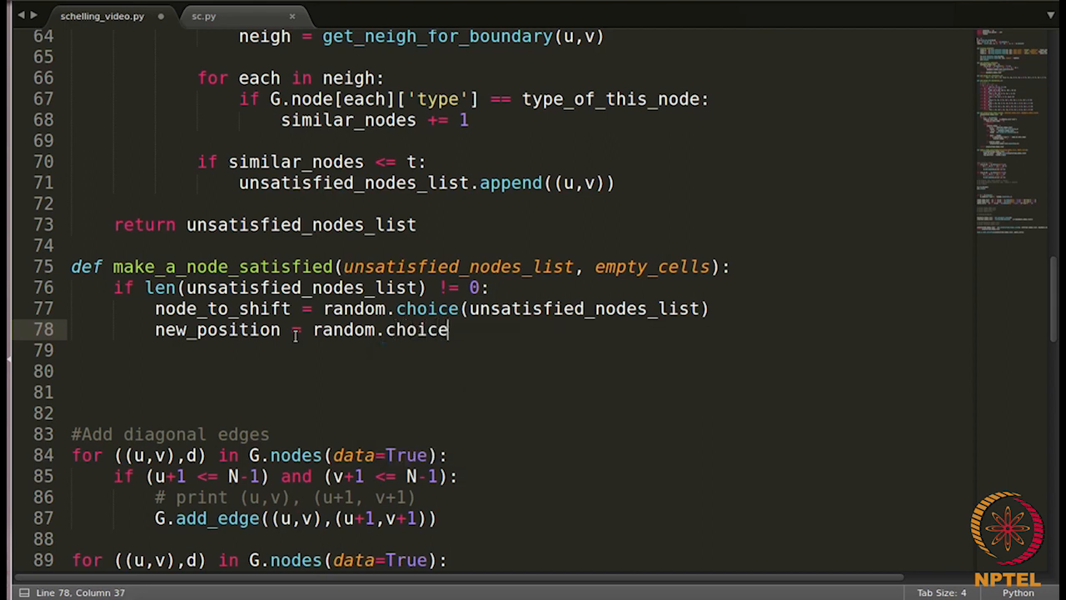
{"action": "type", "text": "(emp"}
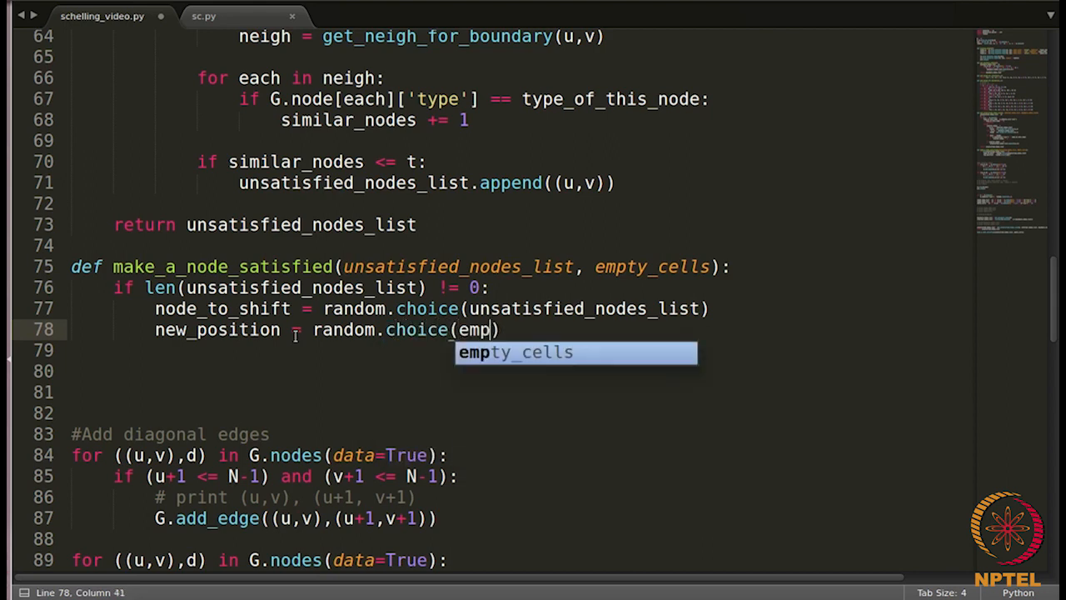
{"action": "key", "text": "Tab"}
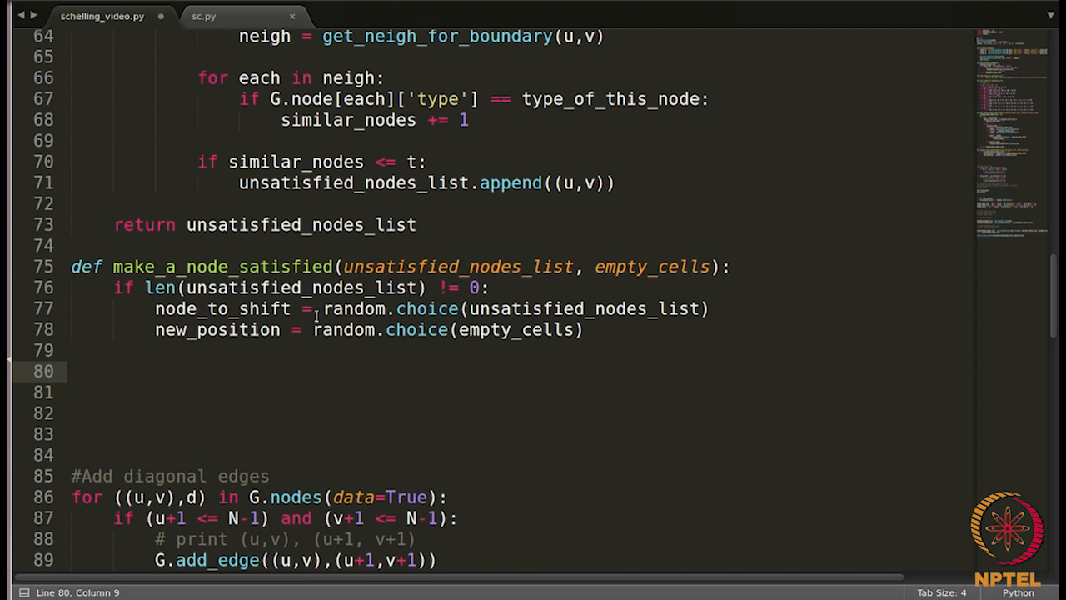
Write G.node[new_position]['type'] = G.node[node_to_shift]['type'] on line 80
{"action": "type", "text": "G."}
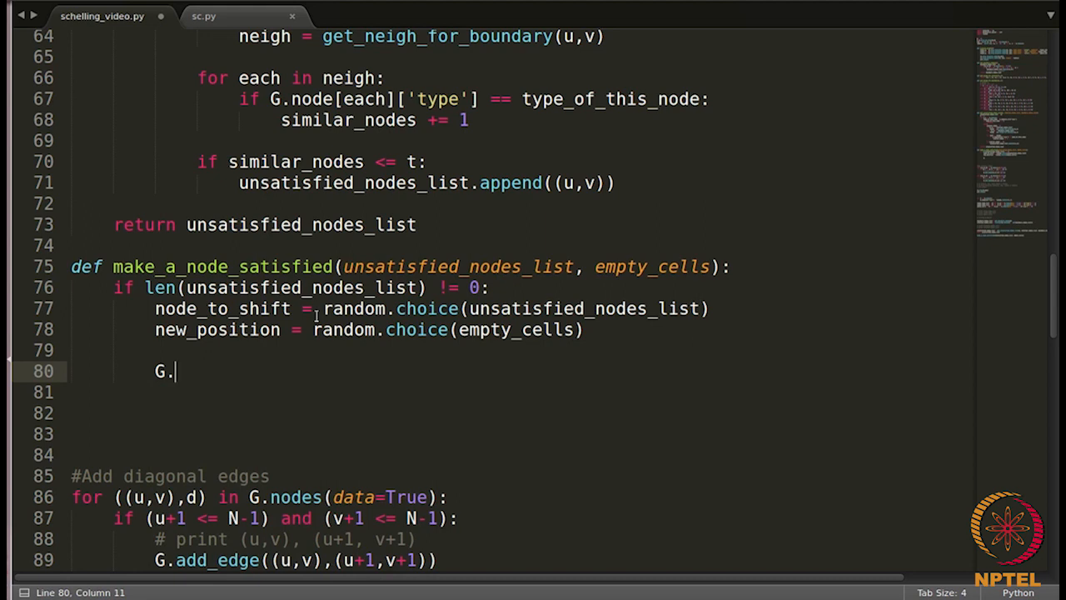
{"action": "type", "text": "node"}
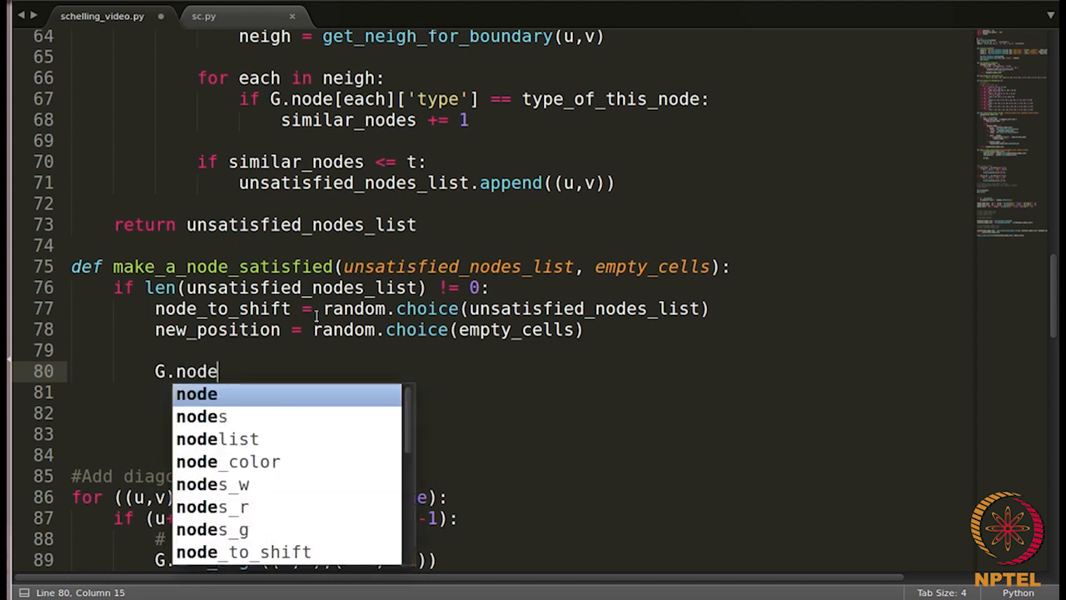
{"action": "type", "text": "[ne"}
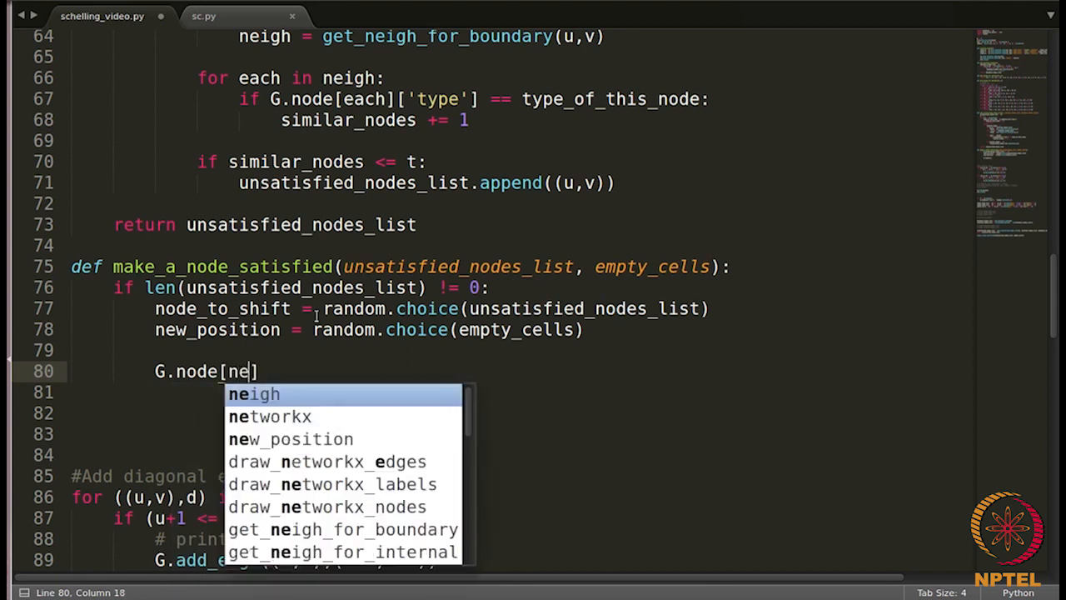
{"action": "type", "text": "w"}
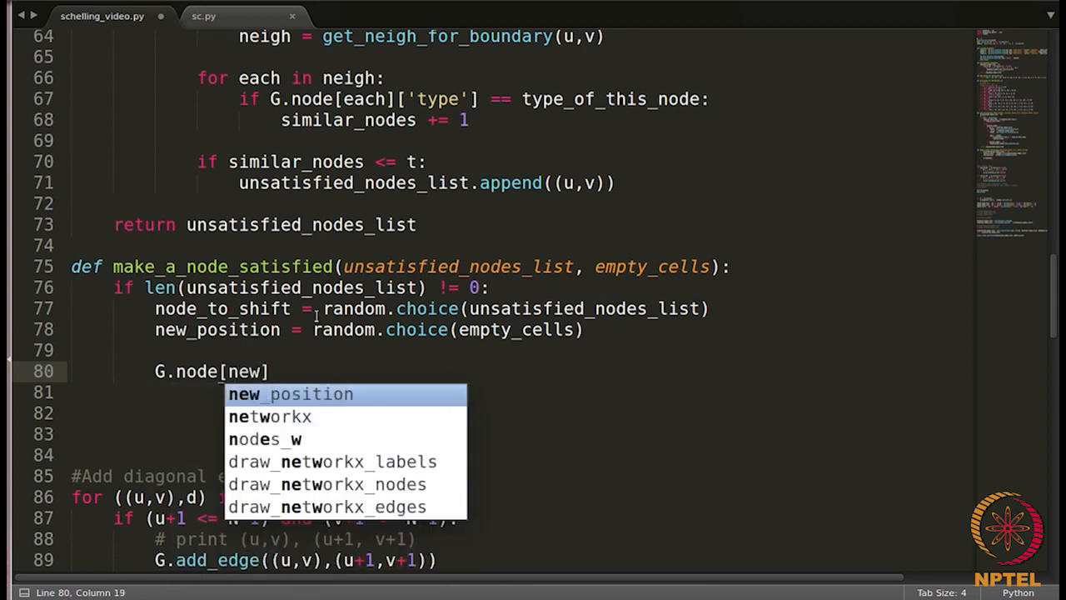
{"action": "key", "text": "Tab"}
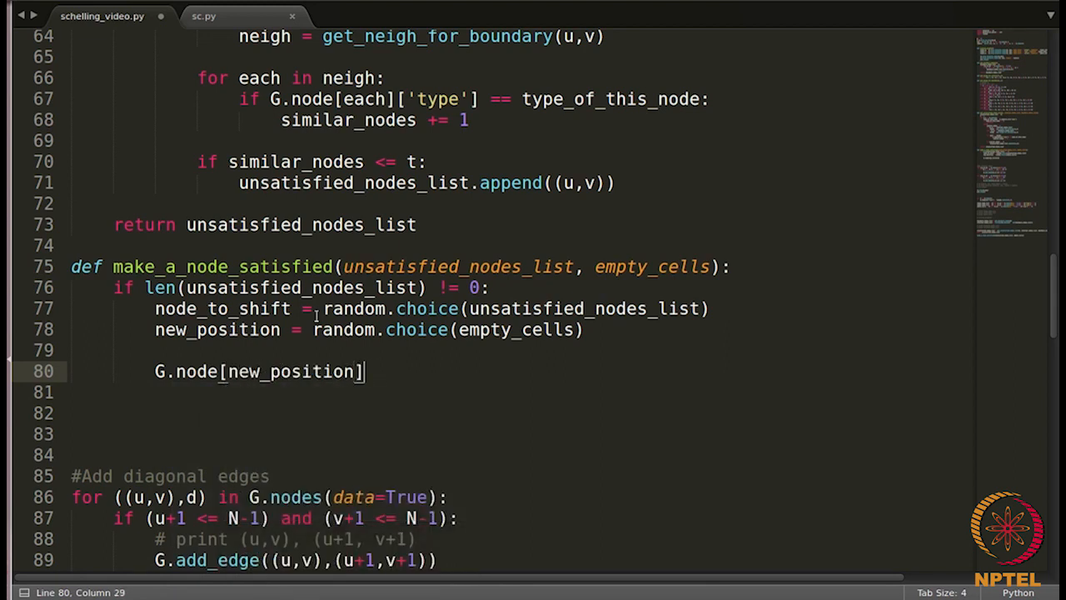
{"action": "type", "text": "["}
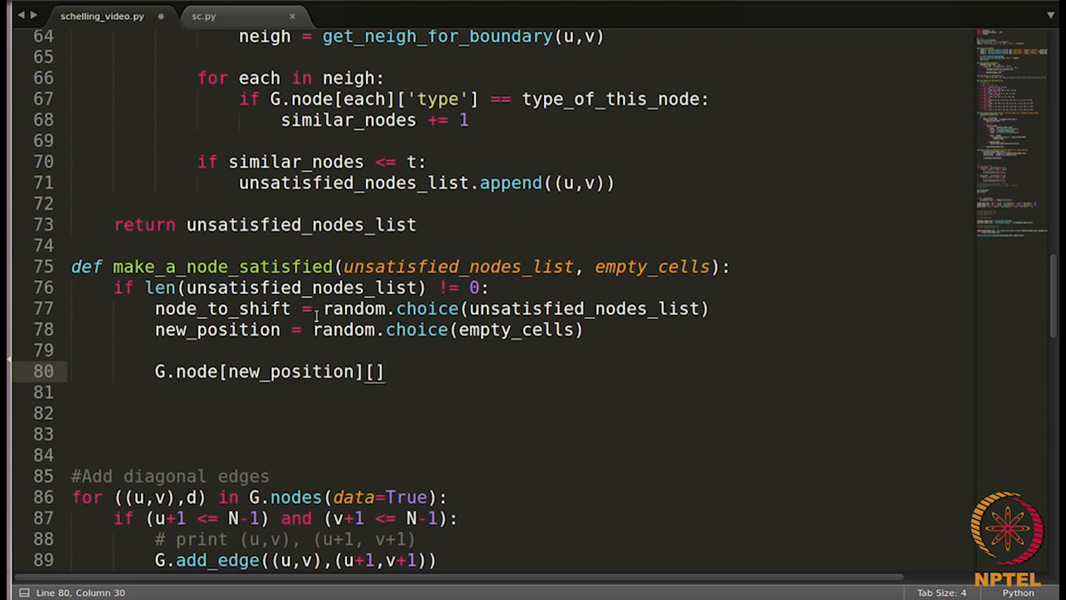
{"action": "type", "text": "type'"}
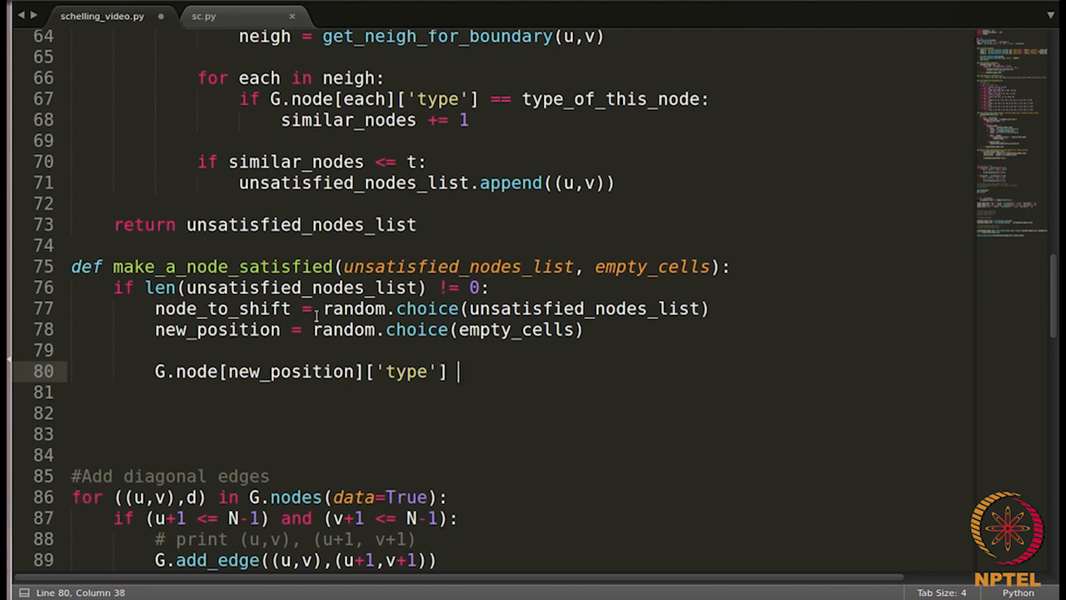
{"action": "type", "text": "= G"}
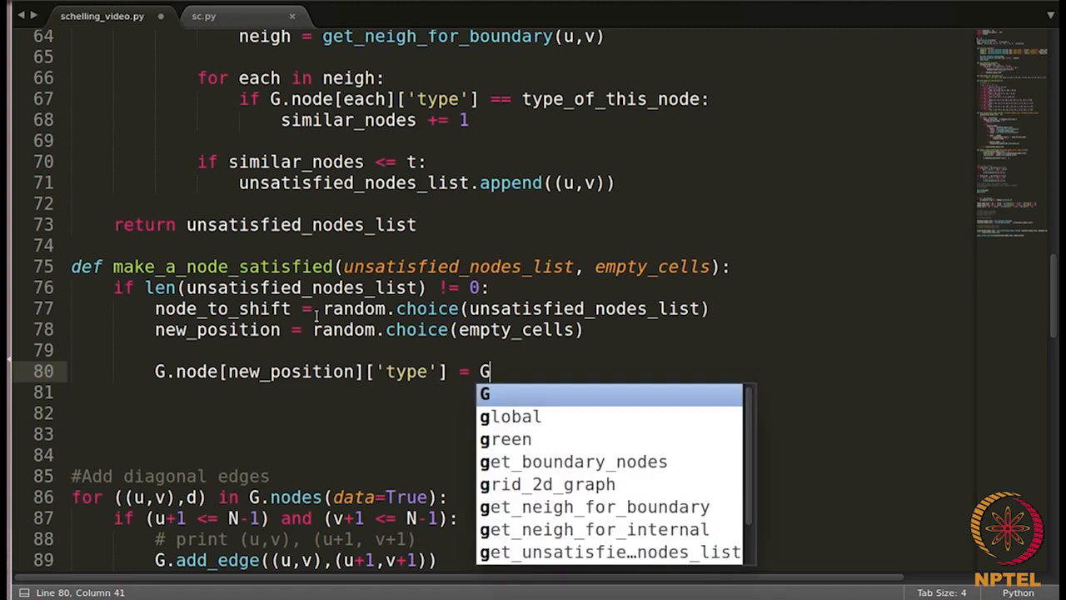
{"action": "type", "text": ".node"}
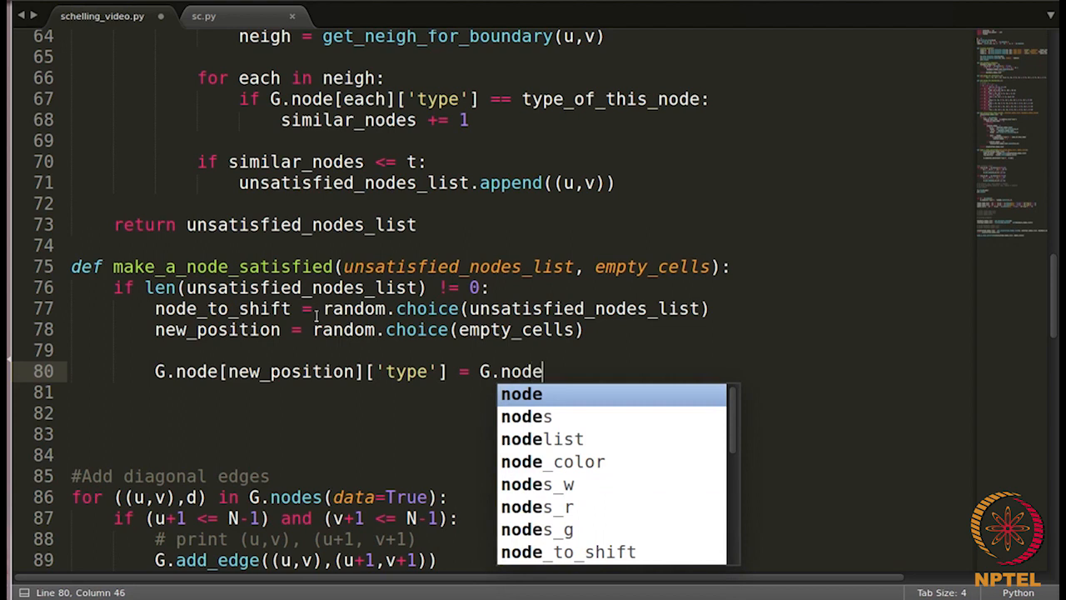
{"action": "type", "text": "["}
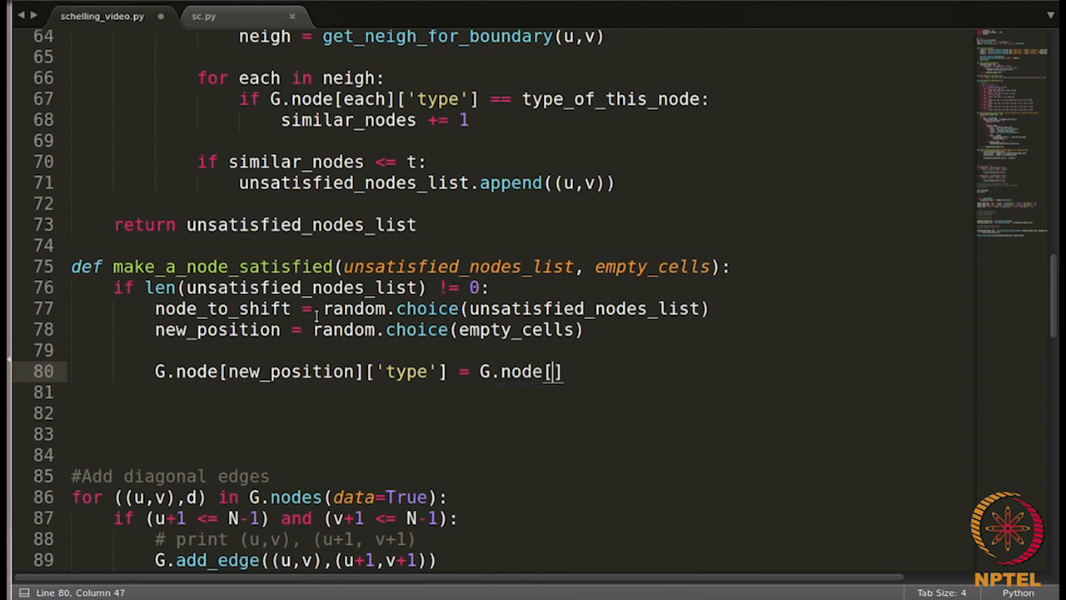
{"action": "type", "text": "node_to_shift"}
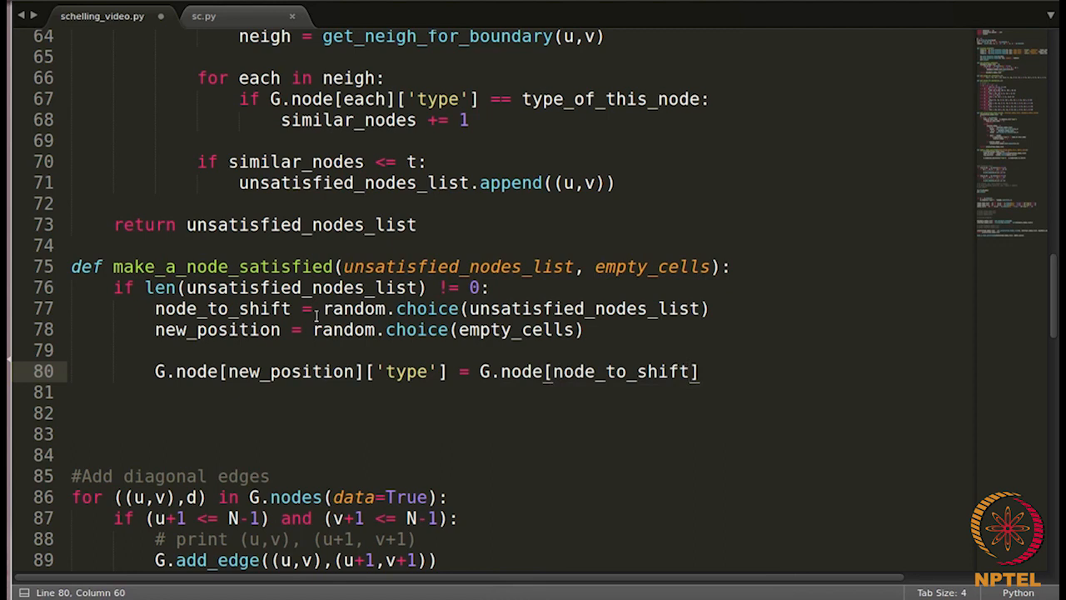
{"action": "type", "text": "['']"}
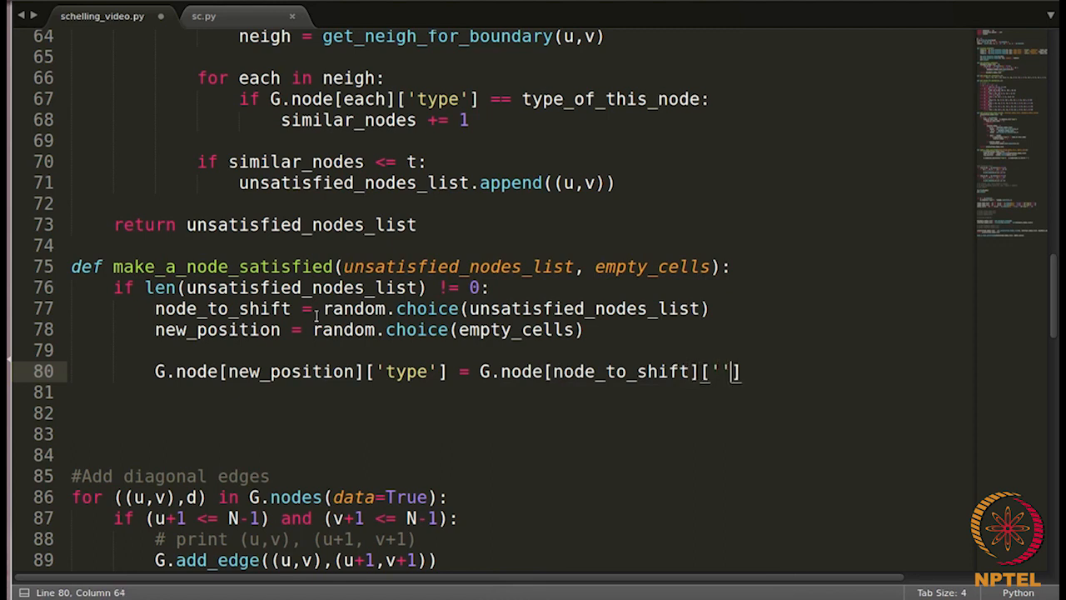
{"action": "type", "text": "type"}
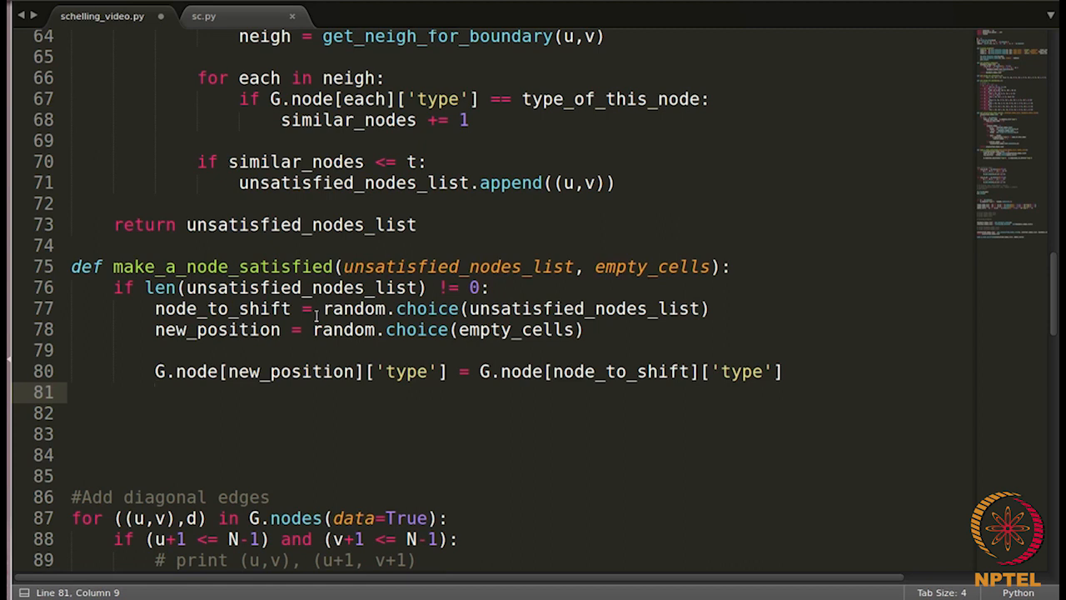
Set G.node[node_to_shift]['type'] = 0 on line 81
{"action": "type", "text": "G"}
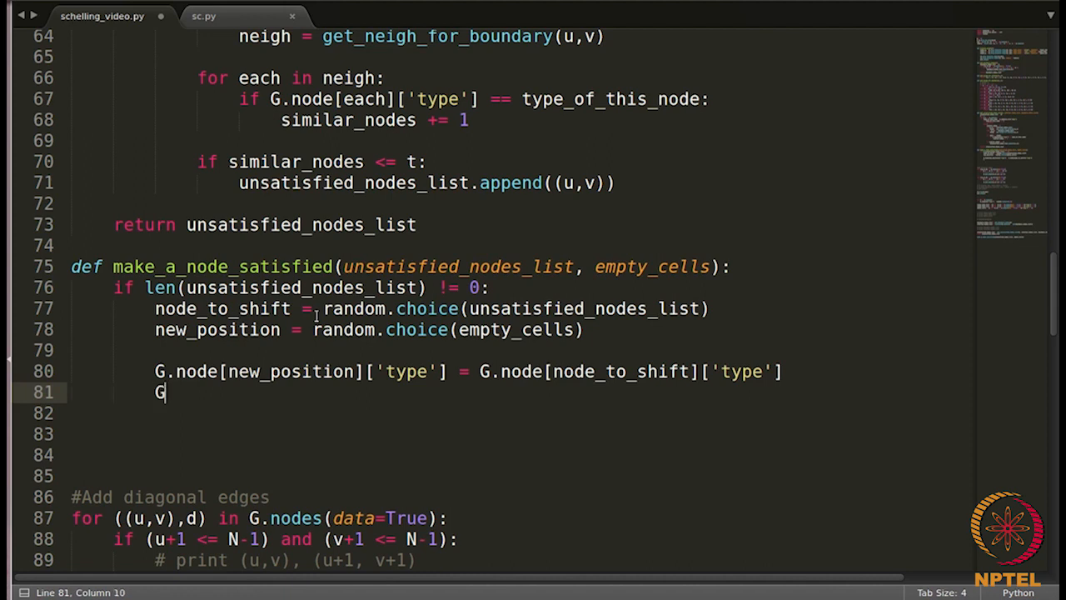
{"action": "type", "text": ".node"}
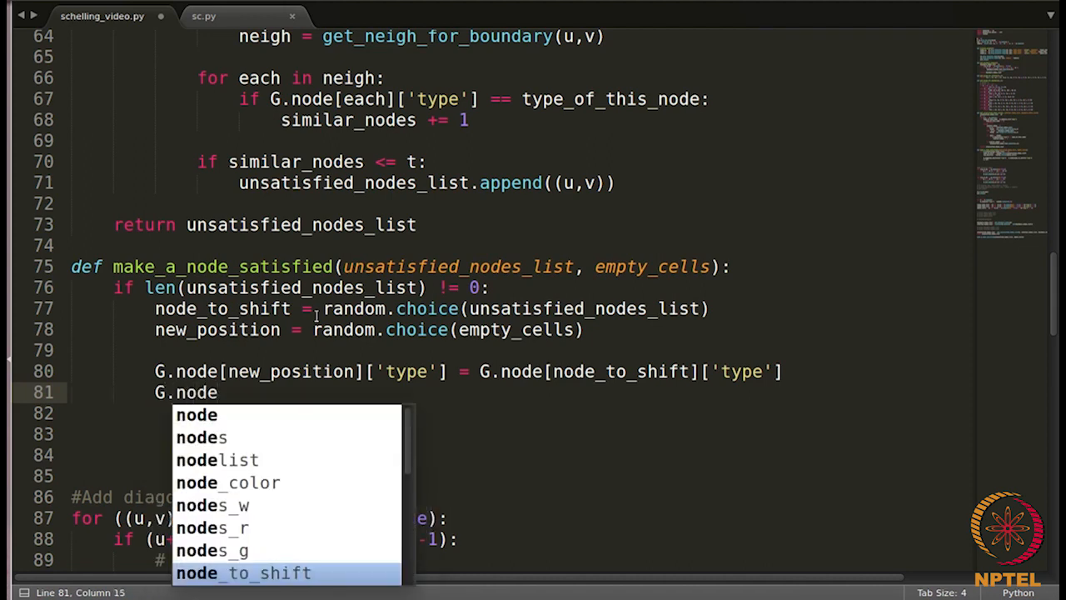
{"action": "type", "text": "[]"}
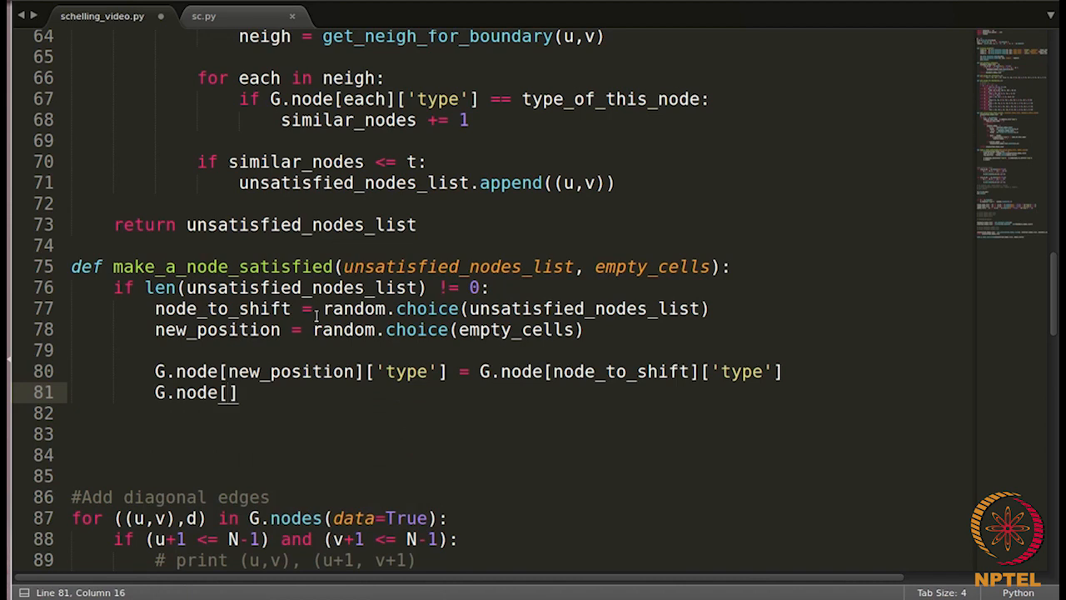
{"action": "type", "text": "node_to_shift"}
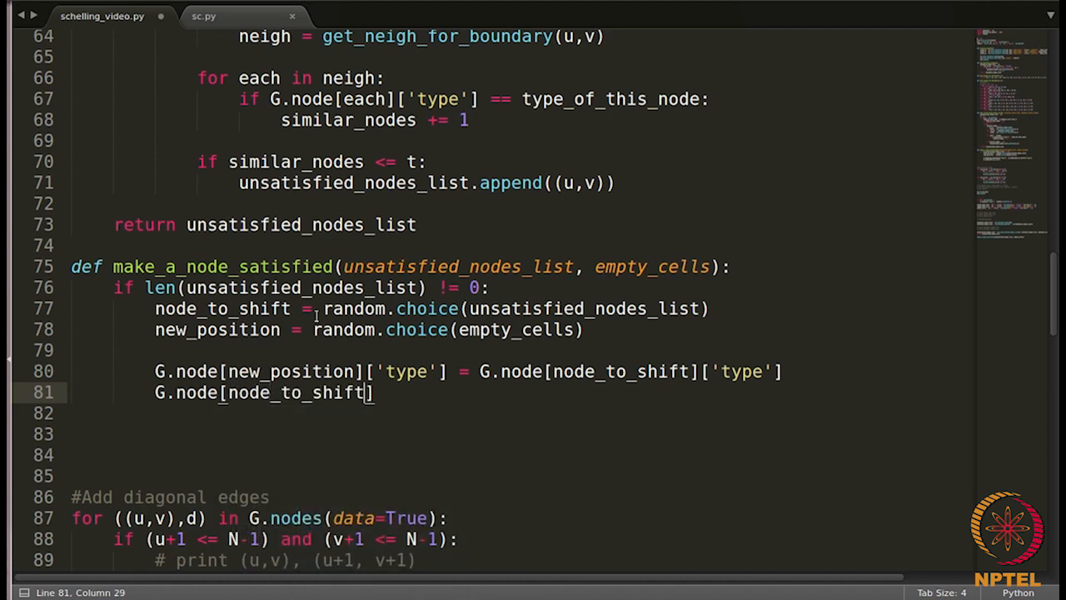
{"action": "type", "text": "['t'"}
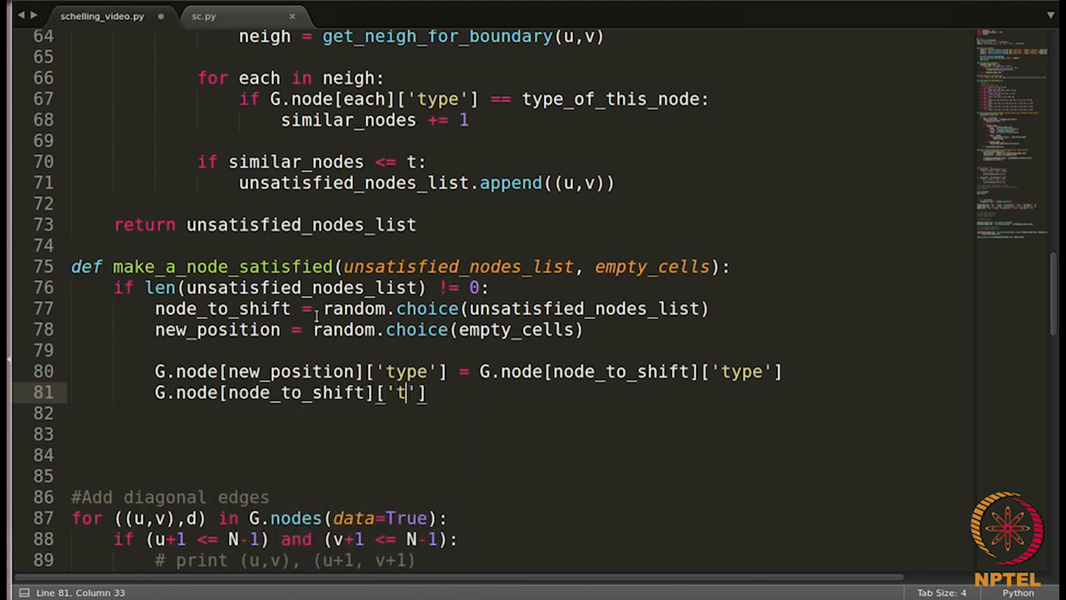
{"action": "type", "text": "ype'] ="}
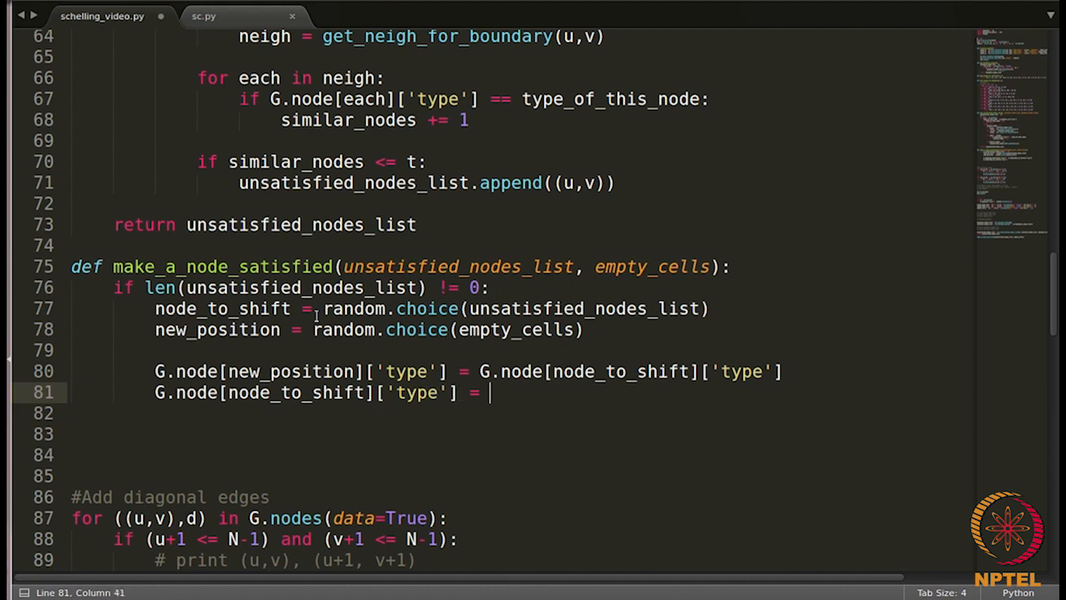
{"action": "type", "text": "0"}
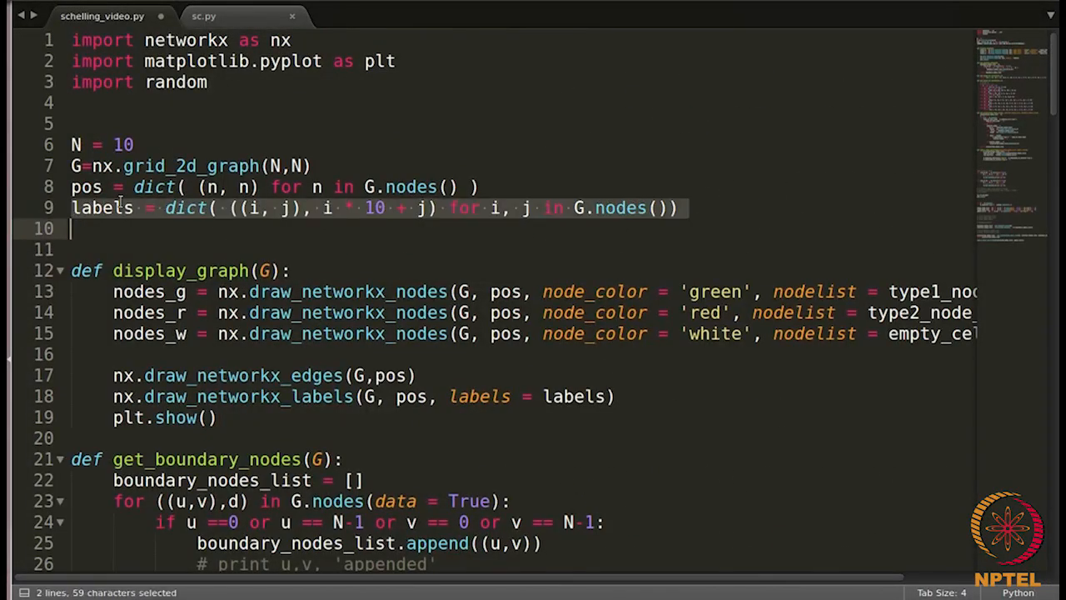
On line 82, write labels[node_to_shift], labels[new_position] = labels[new_position], labels[node_to_shift]
{"action": "scroll", "scroll_direction": "down", "scroll_amount": 3}
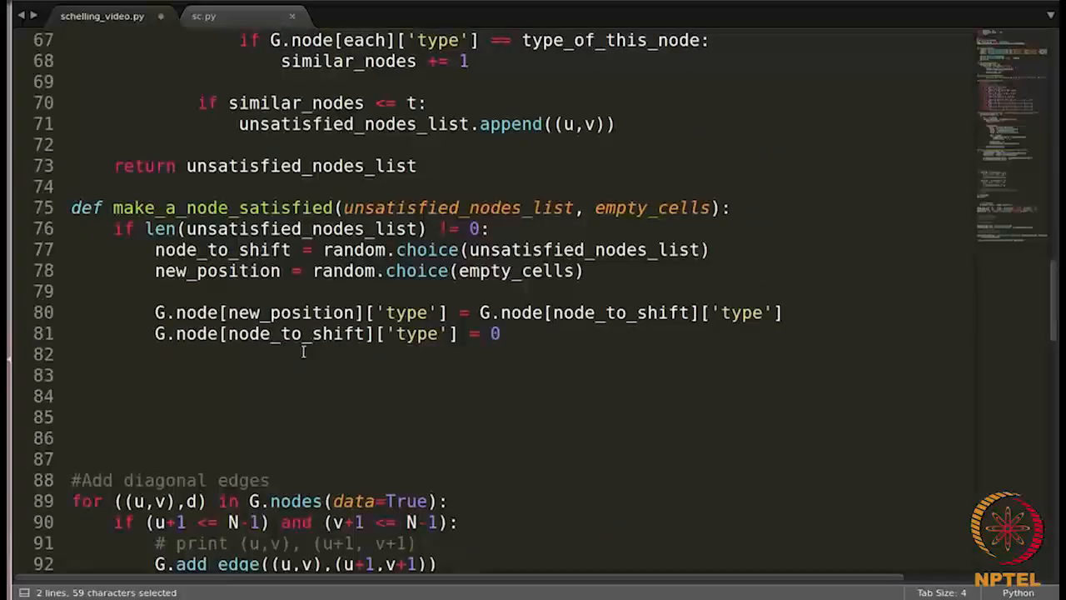
{"action": "left_click", "coordinate": [297, 355]}
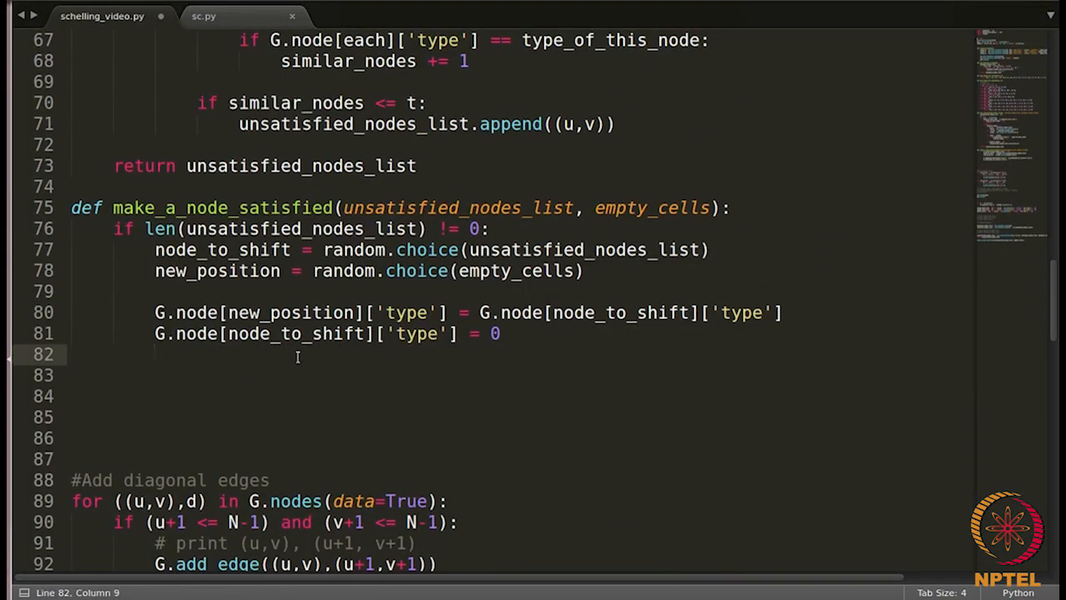
{"action": "type", "text": "label"}
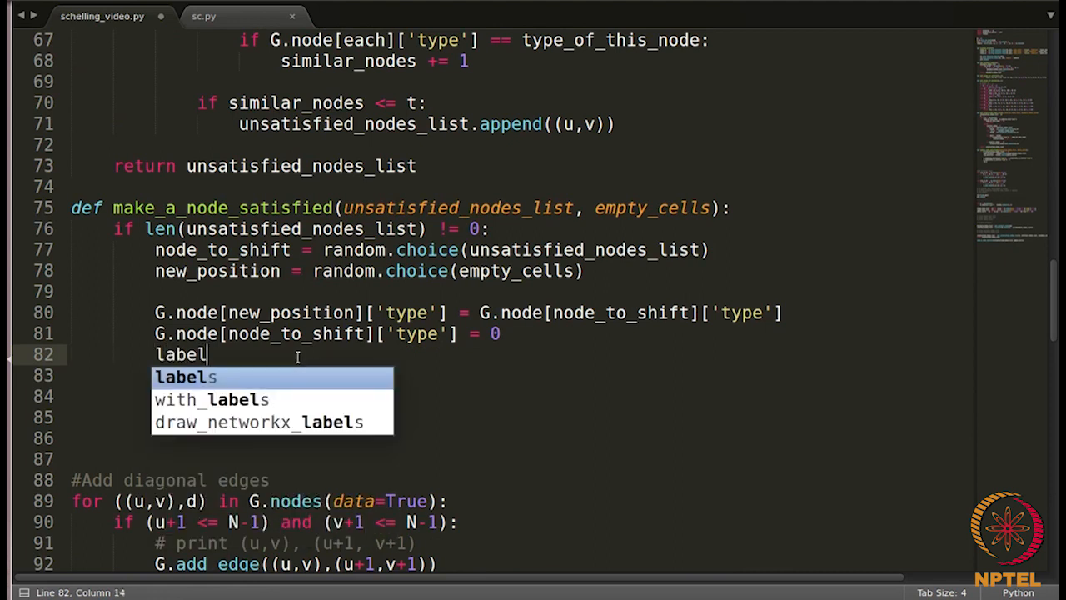
{"action": "type", "text": "s[]"}
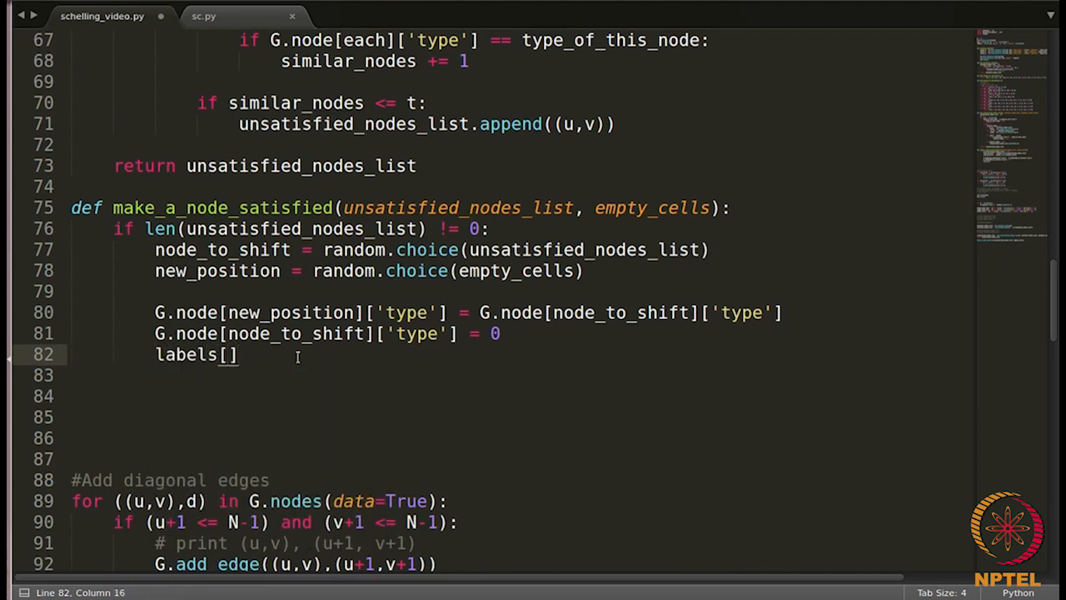
{"action": "type", "text": "node_to_shift"}
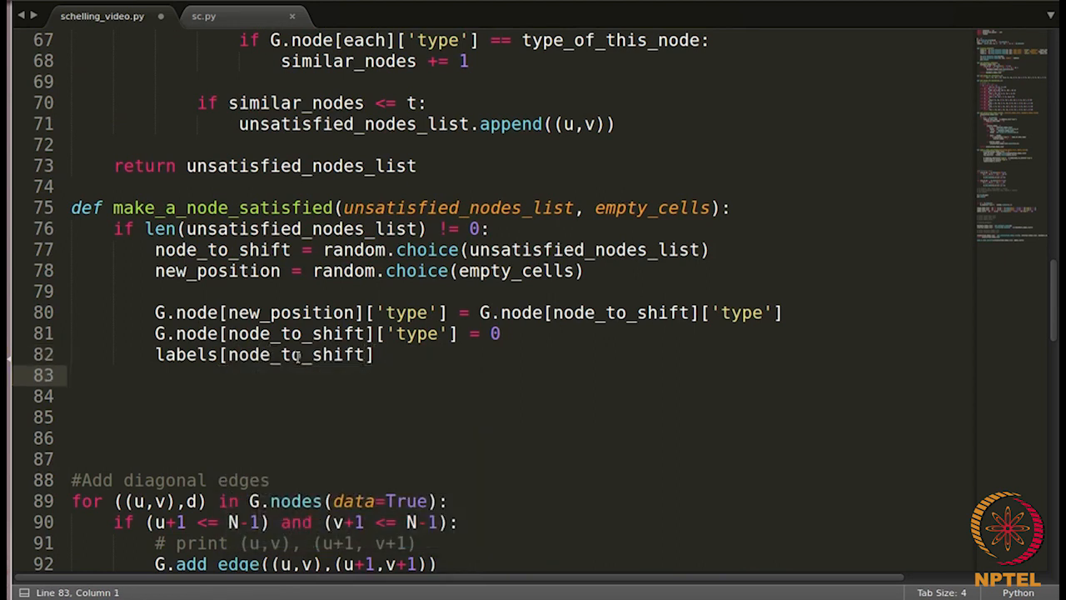
{"action": "type", "text": "labels["}
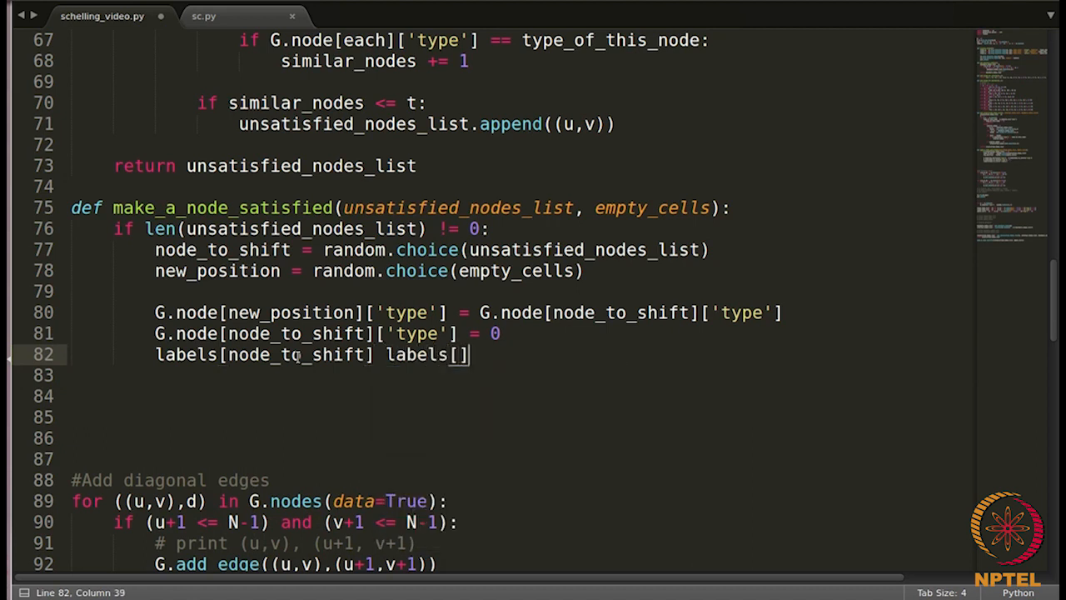
{"action": "type", "text": "new_position"}
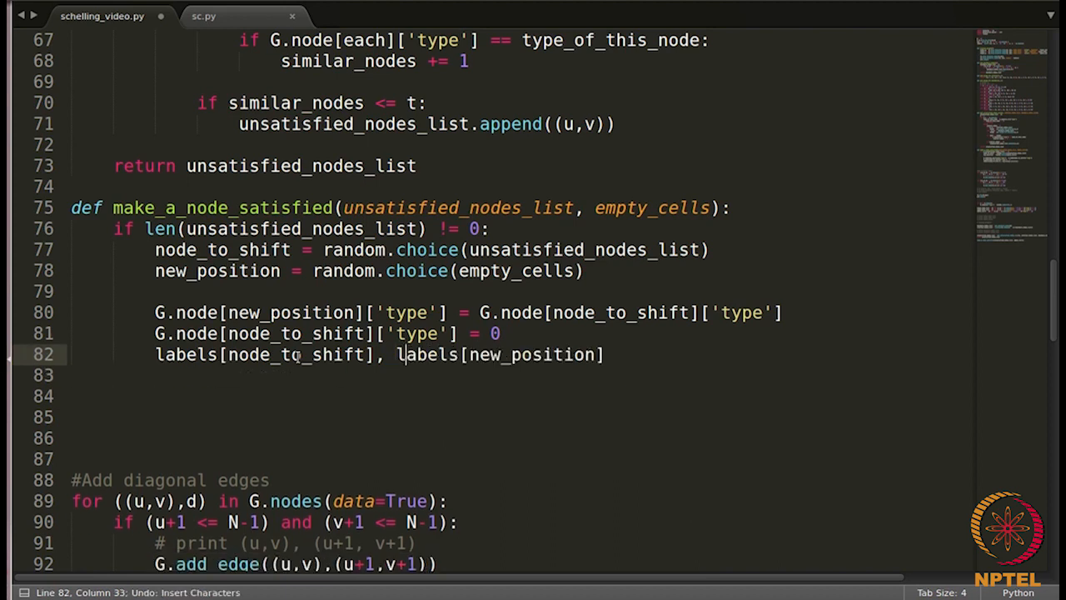
{"action": "type", "text": "x"}
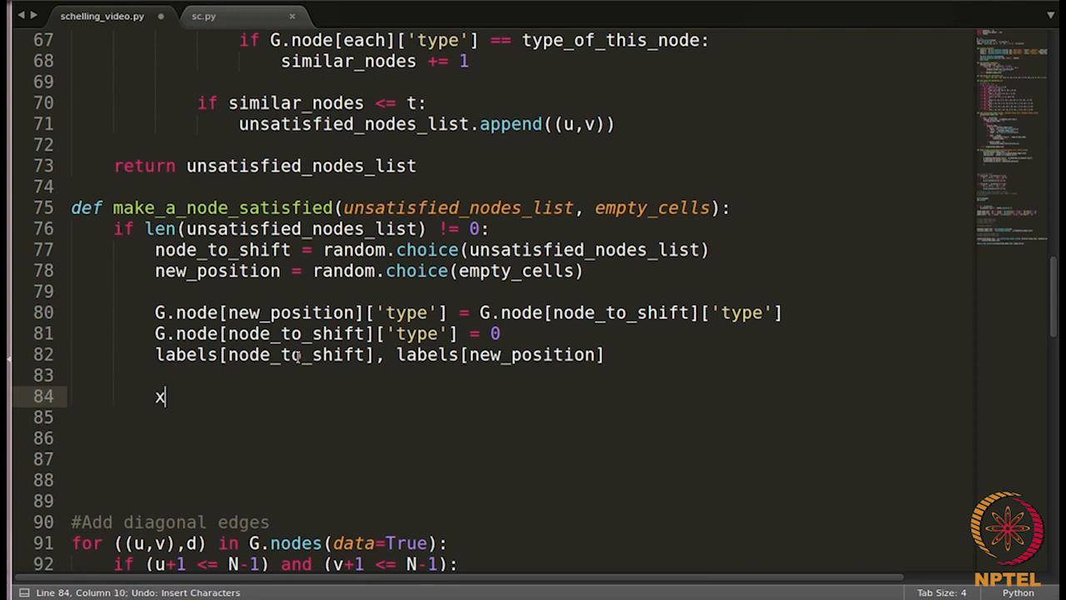
{"action": "type", "text": ",y = y"}
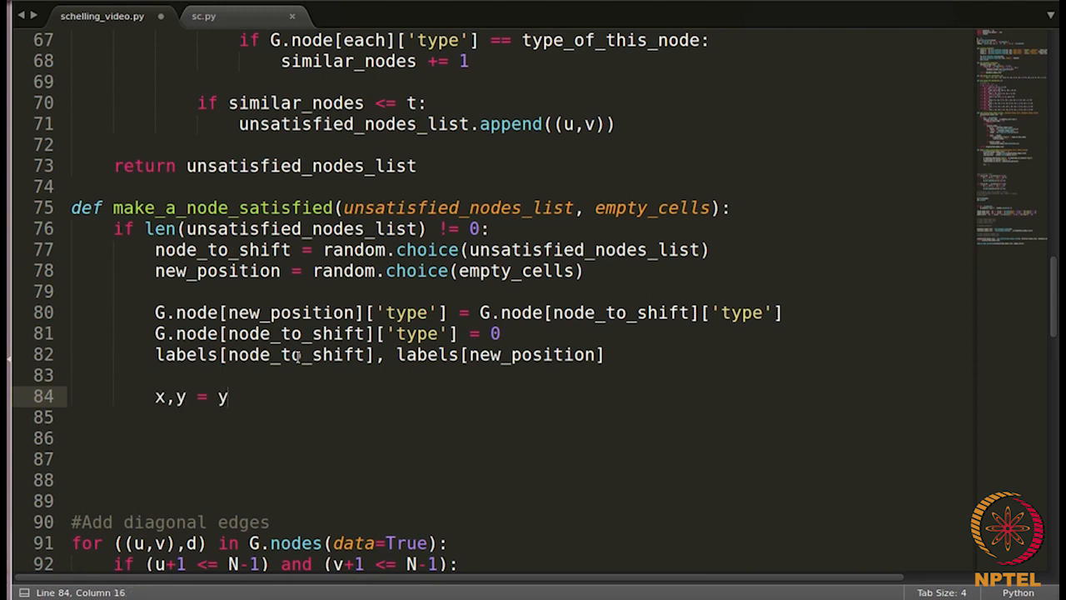
{"action": "type", "text": ",x"}
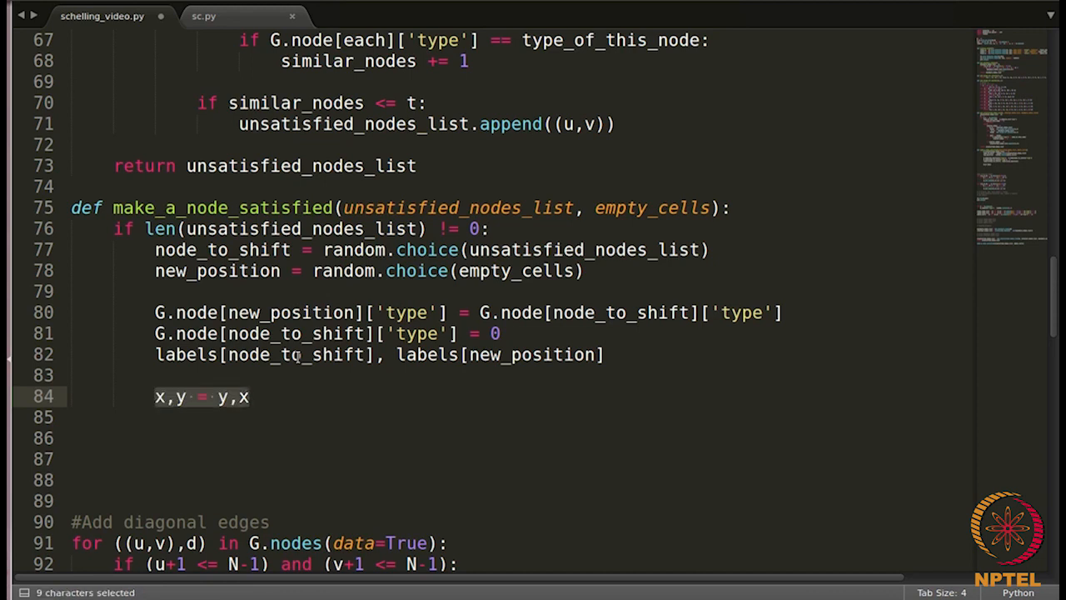
{"action": "key", "text": "Delete"}
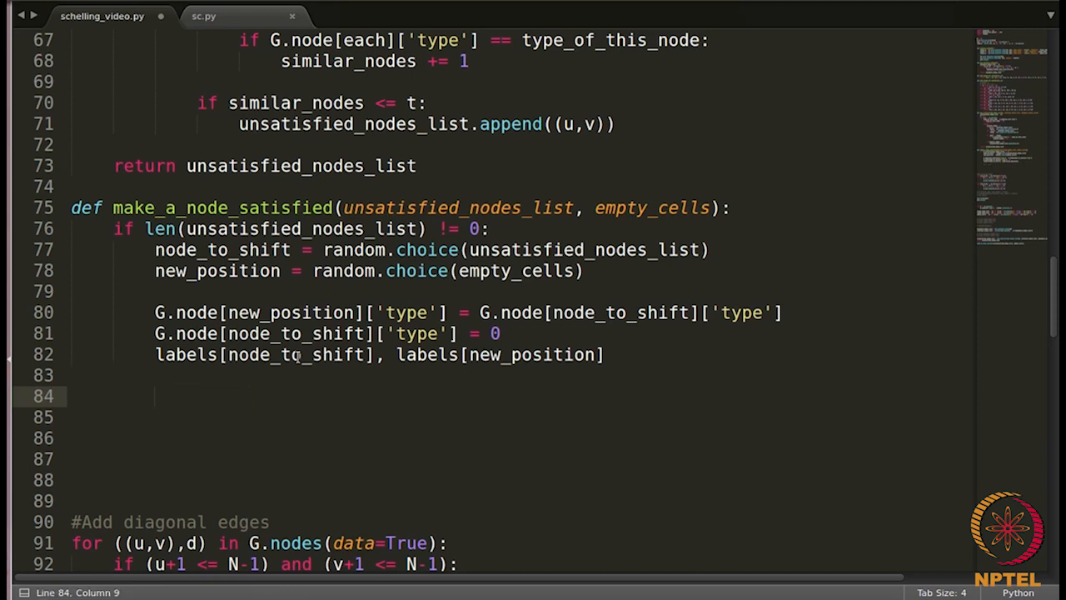
{"action": "type", "text": "="}
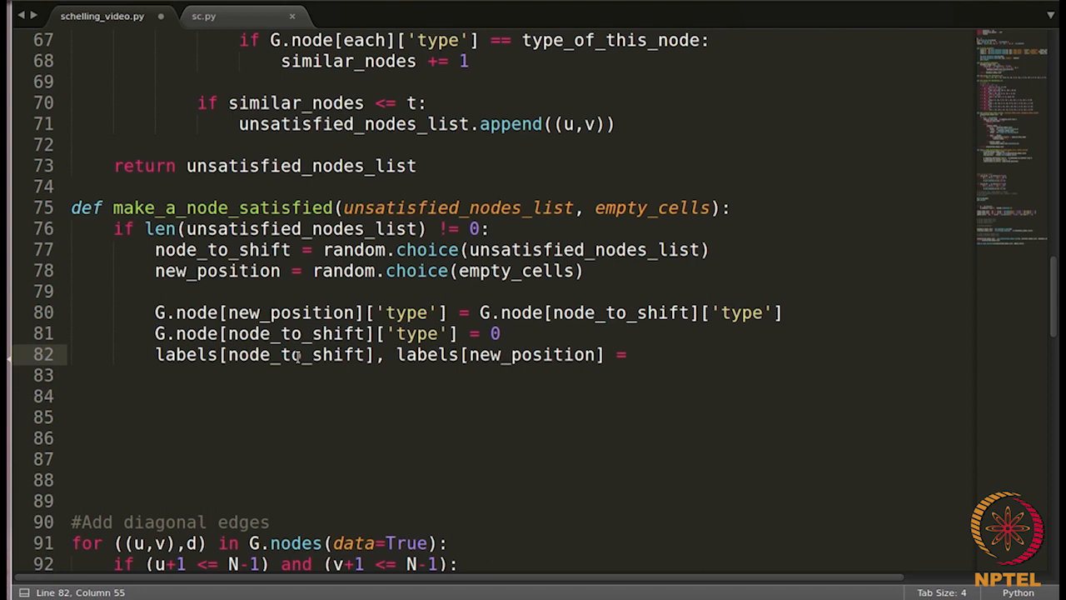
{"action": "type", "text": "labels[n"}
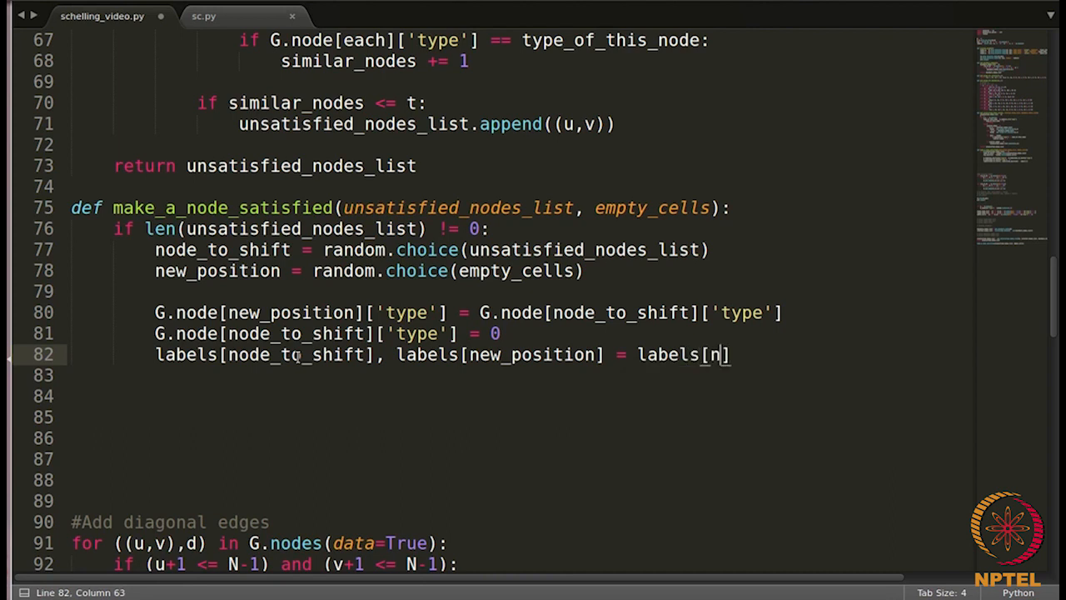
{"action": "type", "text": "ew_position],"}
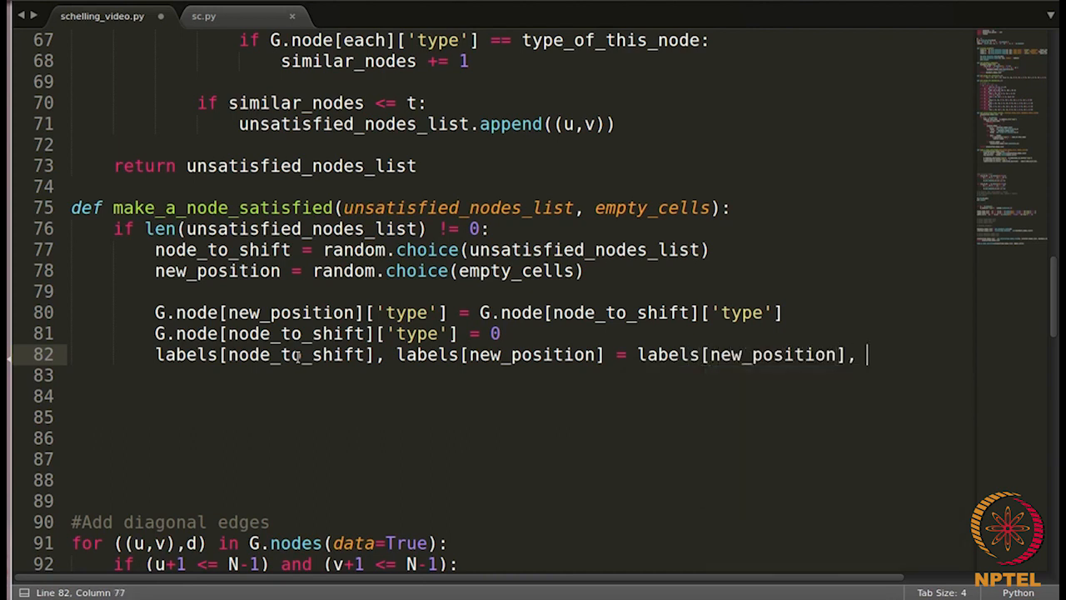
{"action": "type", "text": "labels[node"}
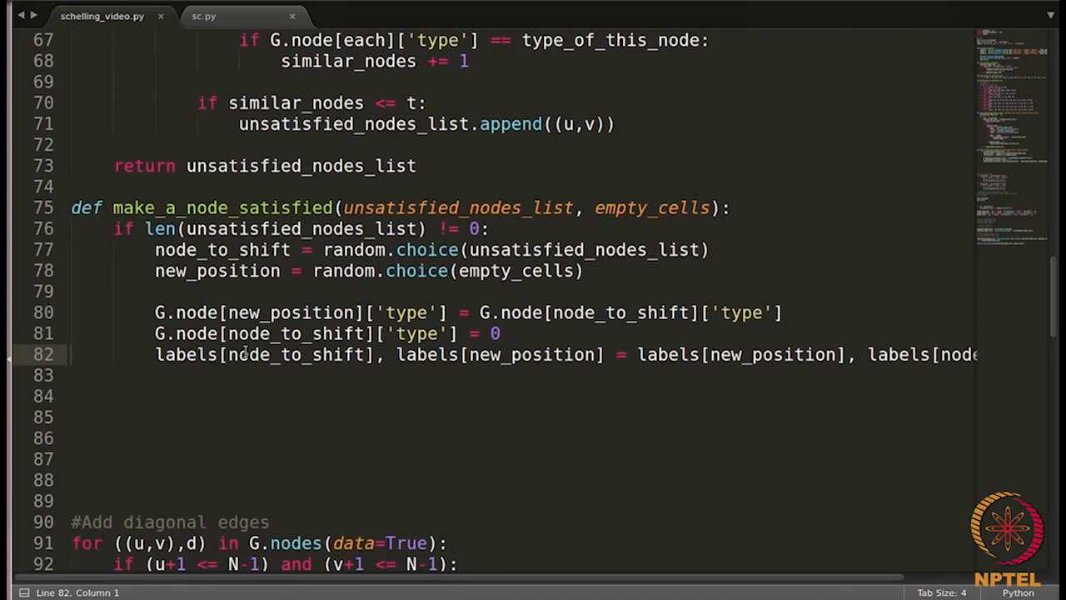
Add an else: pass branch below the labels swap line
{"action": "left_click", "coordinate": [125, 229]}
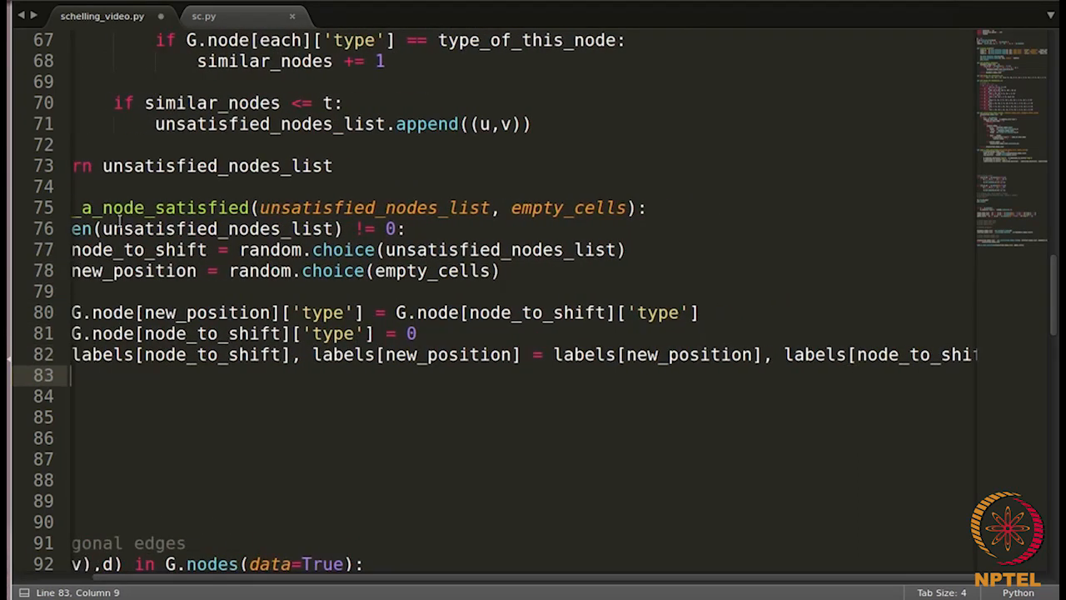
{"action": "scroll", "scroll_direction": "left", "scroll_amount": 3}
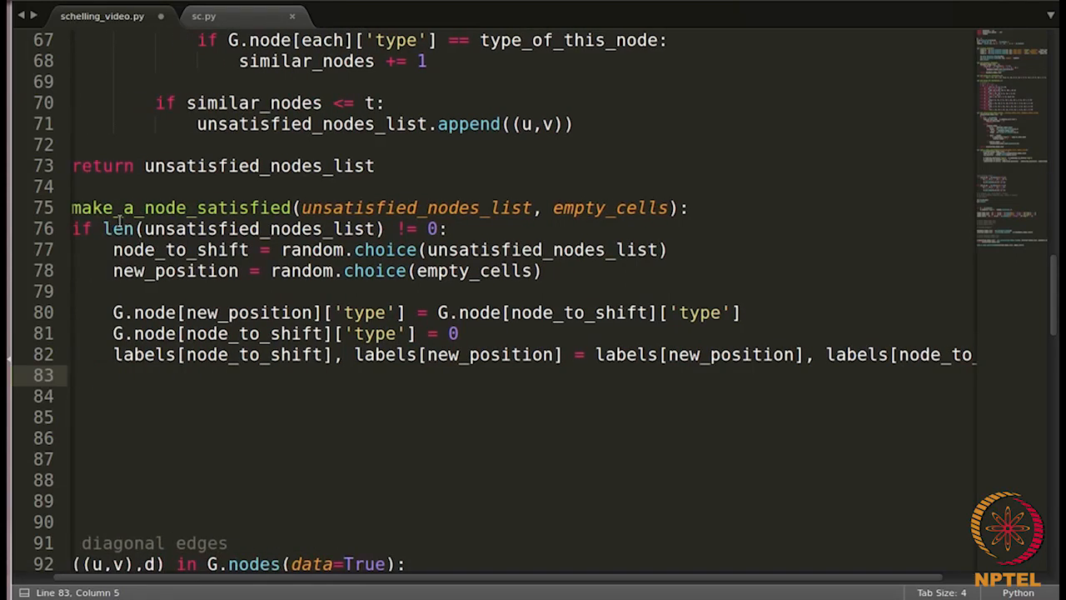
{"action": "type", "text": "else:"}
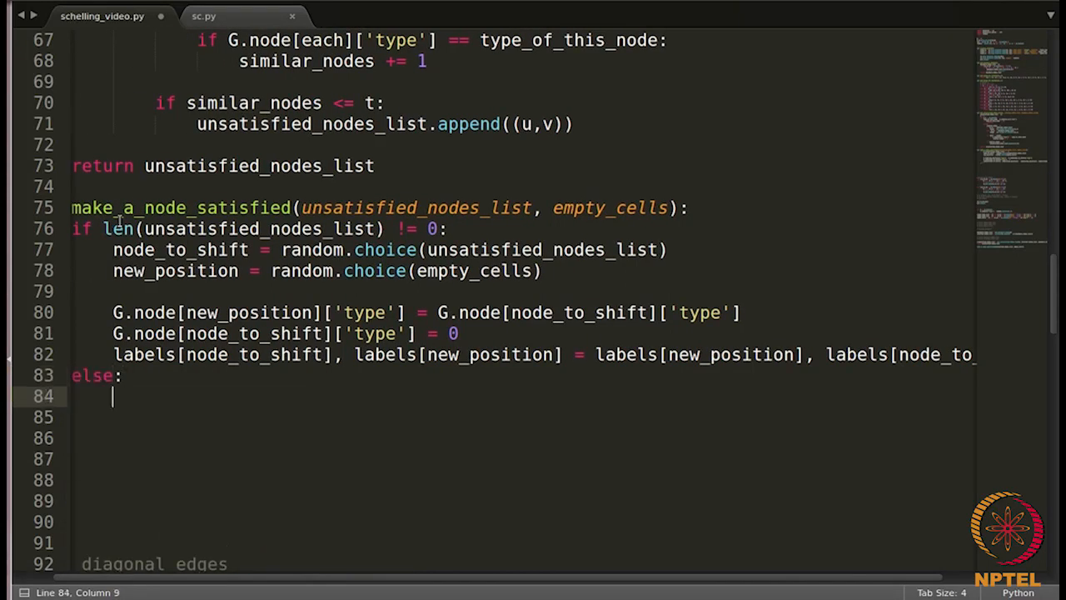
{"action": "type", "text": "pass"}
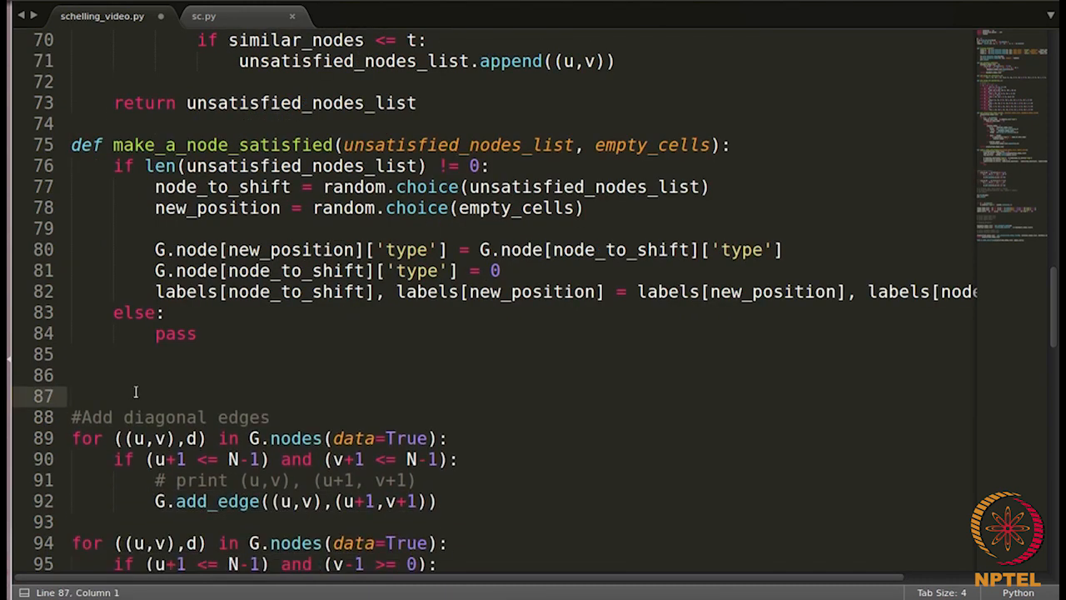
{"action": "scroll", "scroll_direction": "down", "scroll_amount": 3}
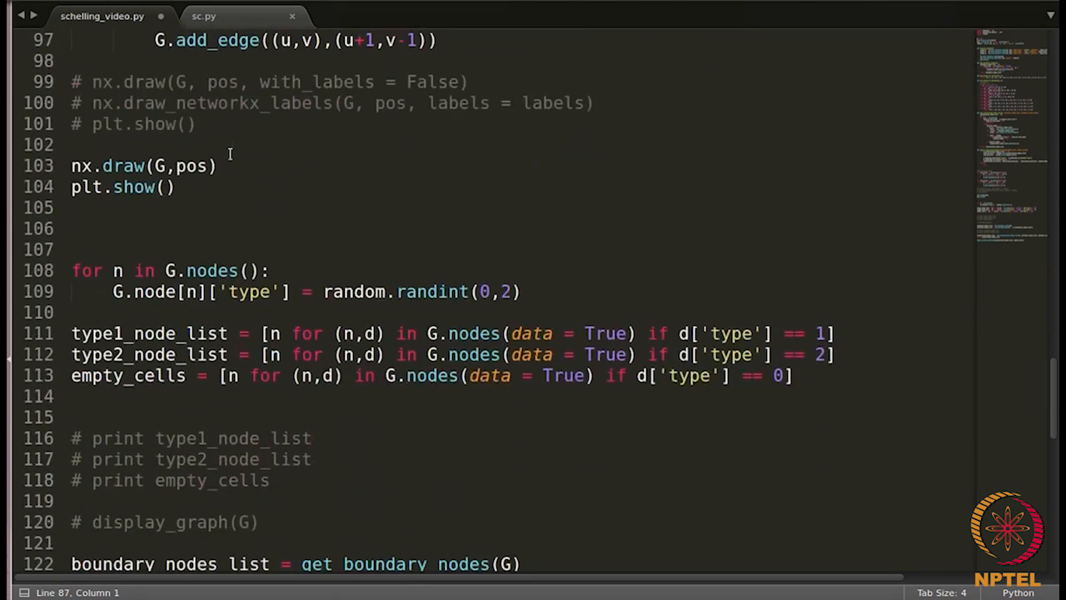
{"action": "scroll", "scroll_direction": "down", "scroll_amount": 3}
{"action": "type", "text": "make_a_node_satisfied(unsatisfied_nodes_list, empty_cells)"}
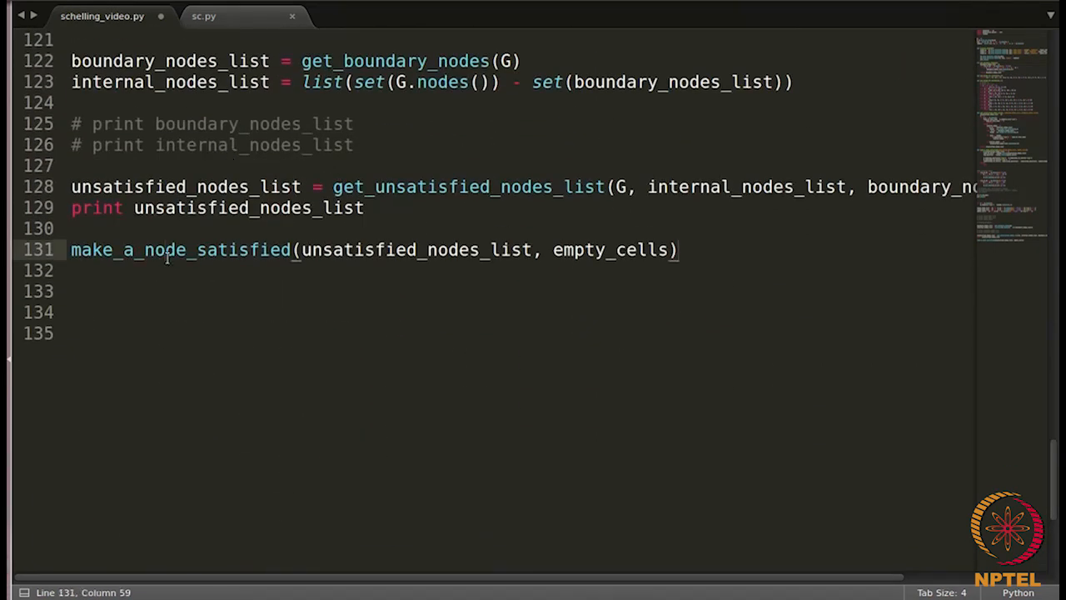
{"action": "key", "text": "Enter"}
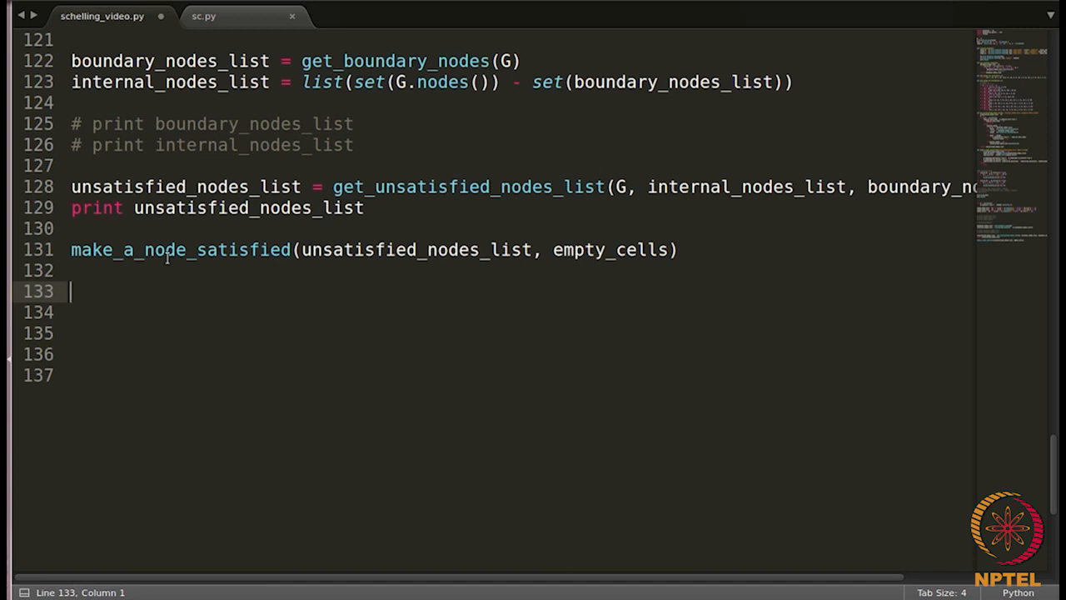
{"action": "type", "text": "ty"}
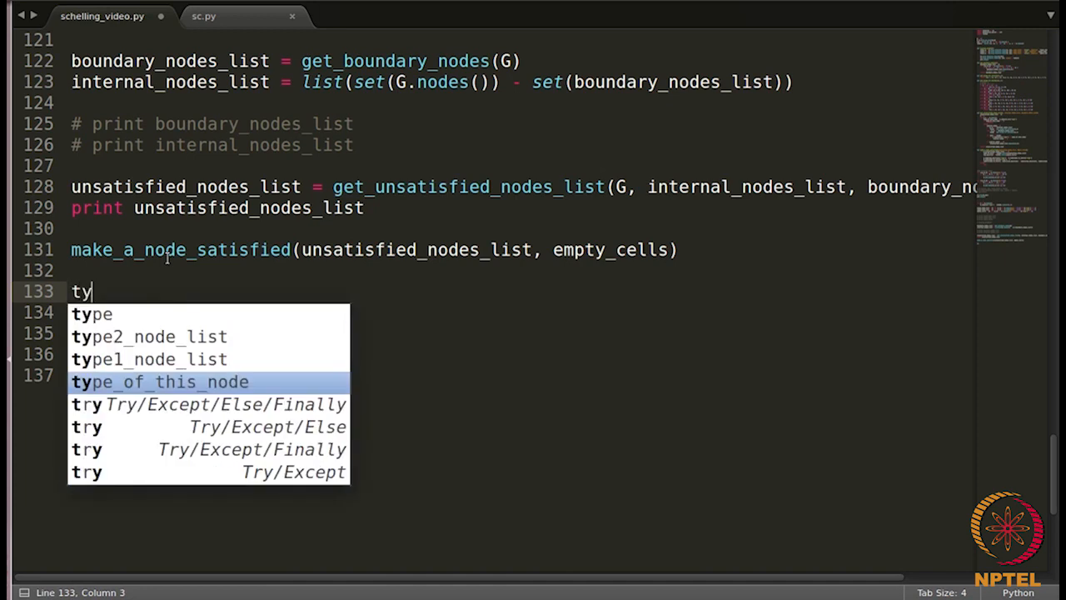
{"action": "type", "text": "pe"}
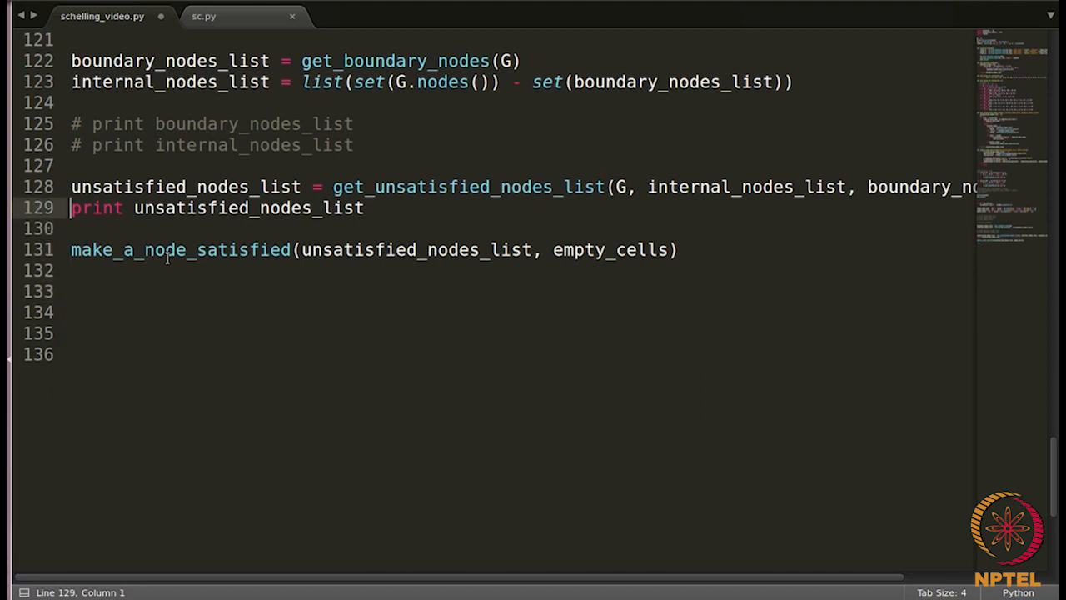
Copy the type1_node_list, type2_node_list and empty_cells lines below the make_a_node_satisfied call
{"action": "scroll", "scroll_direction": "up", "scroll_amount": 3}
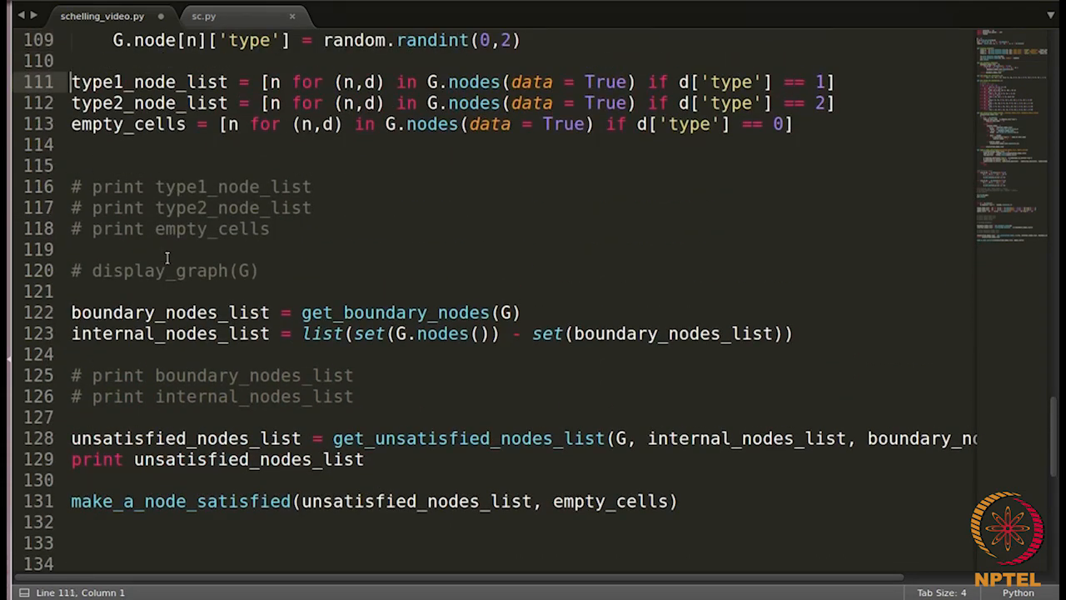
{"action": "left_click_drag", "start_coordinate": [72, 82], "coordinate": [71, 144]}
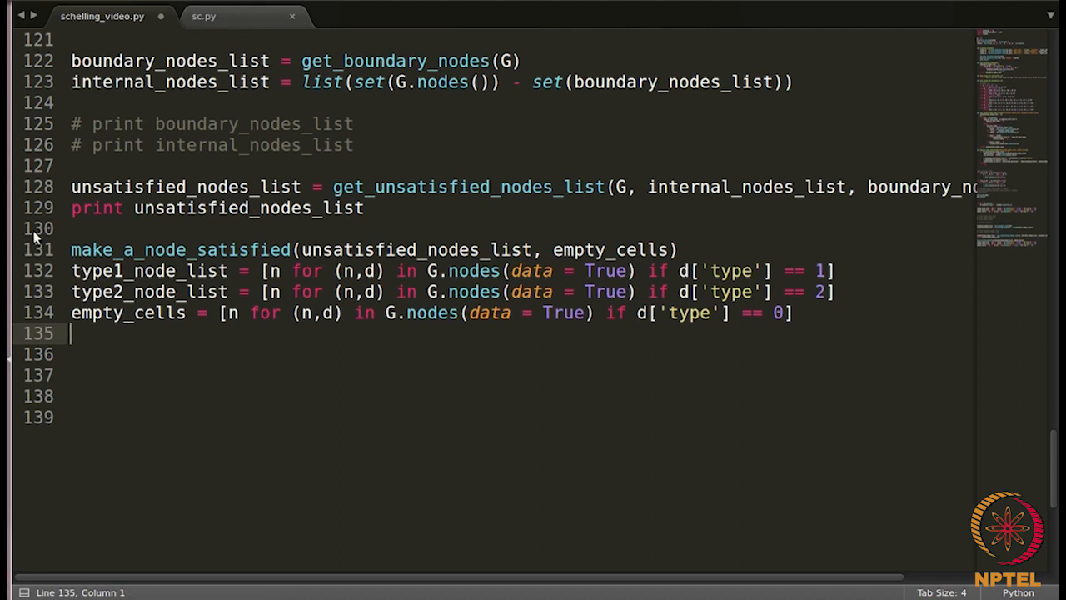
{"action": "left_click", "coordinate": [72, 249]}
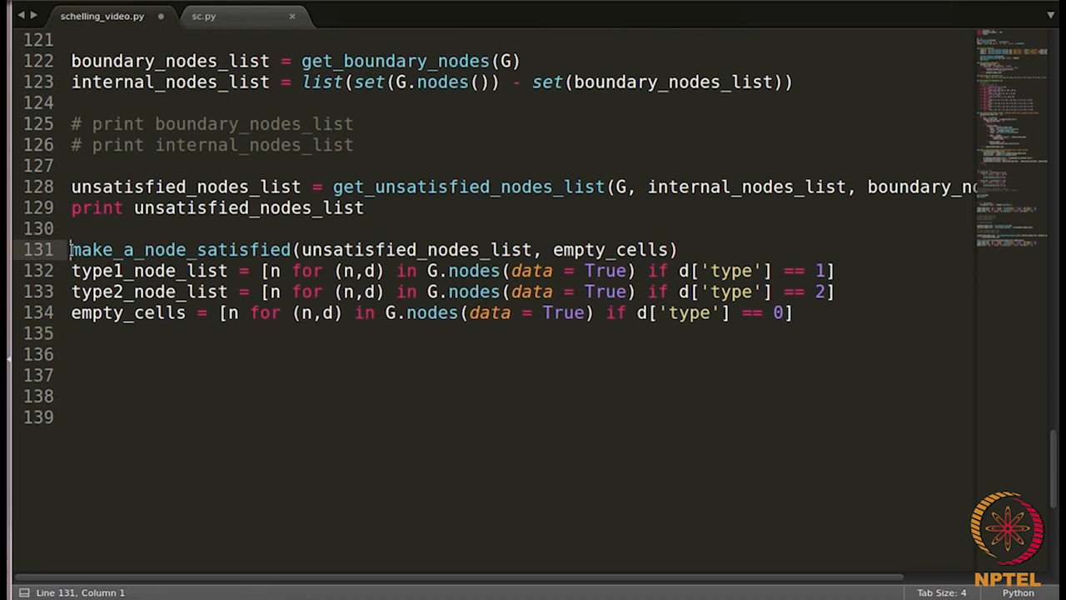
{"action": "double_click", "coordinate": [181, 249]}
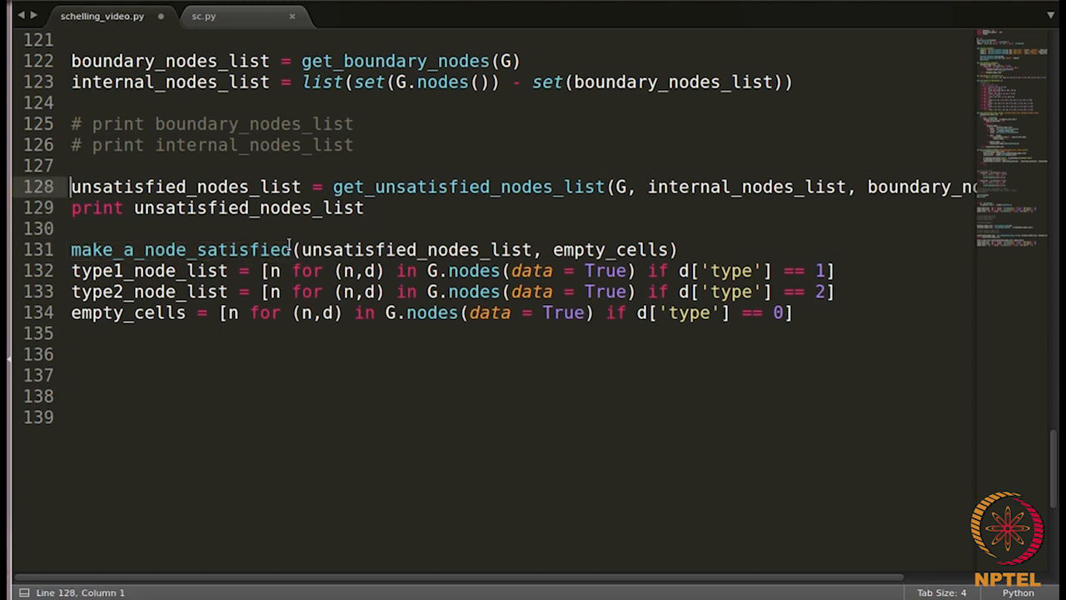
Add a for i in range(100): header and indent the following statements into it
{"action": "type", "text": "for"}
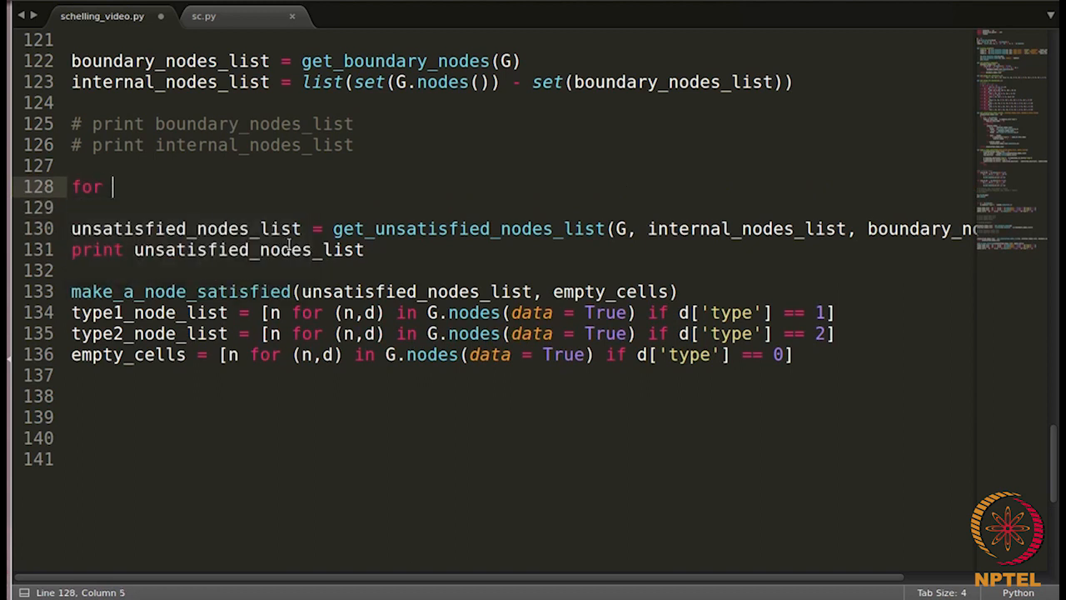
{"action": "type", "text": "i in range("}
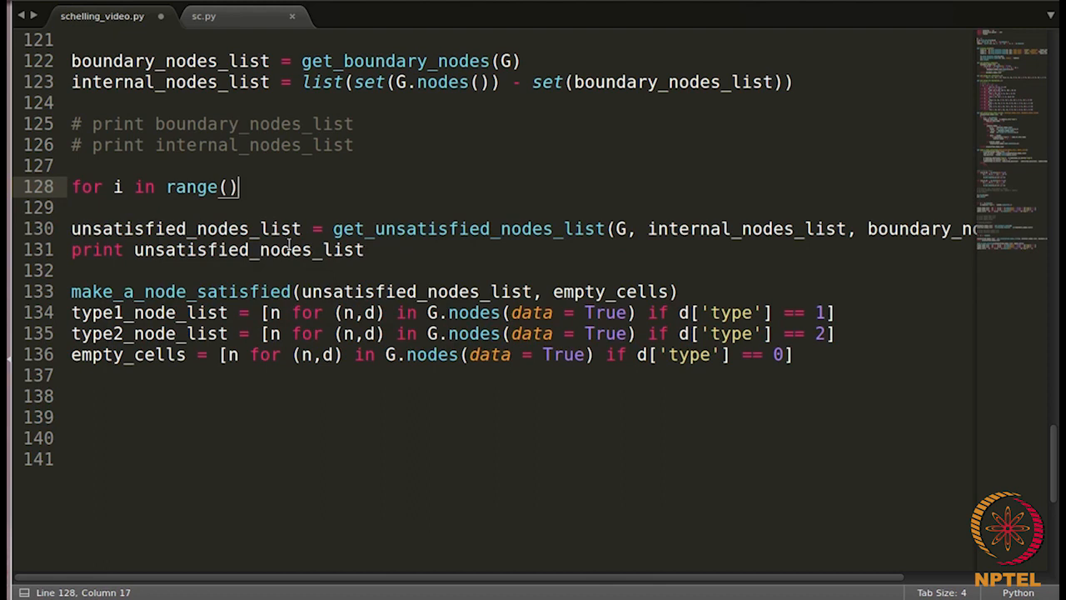
{"action": "type", "text": "100"}
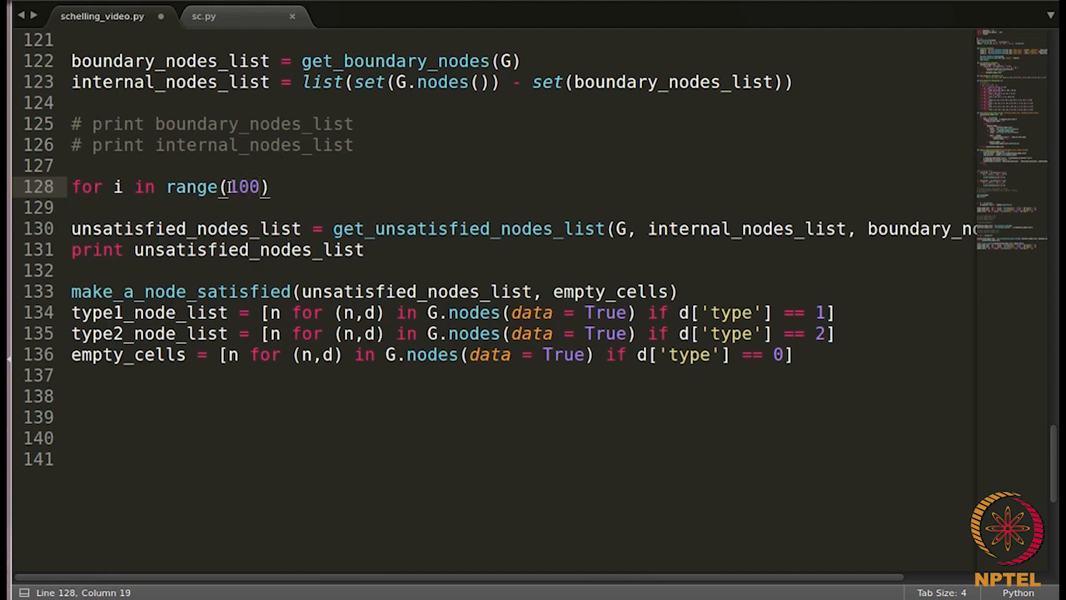
{"action": "double_click", "coordinate": [242, 187]}
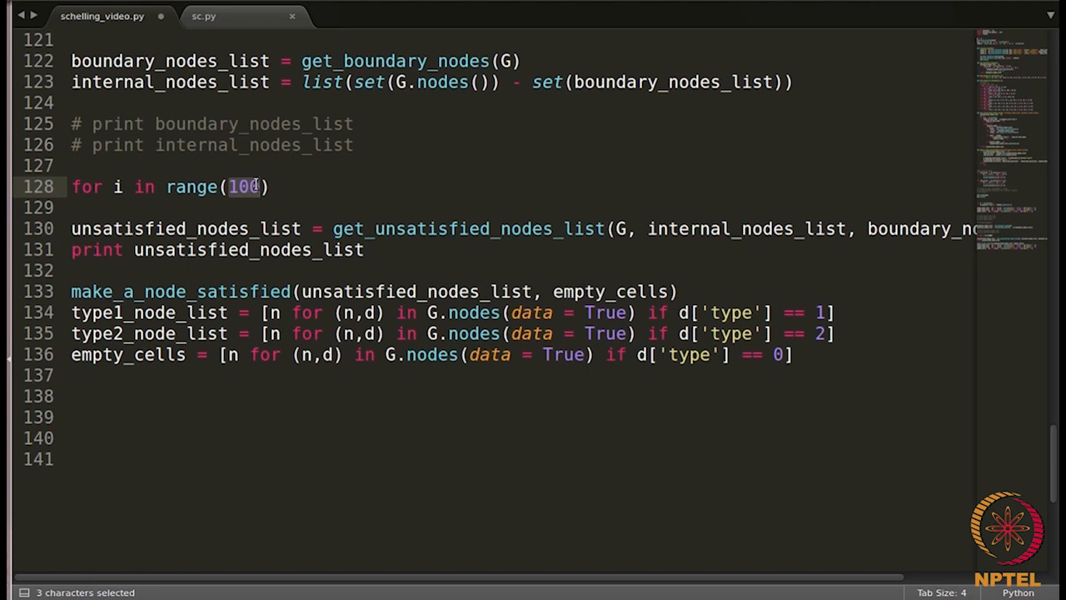
{"action": "left_click", "coordinate": [270, 186]}
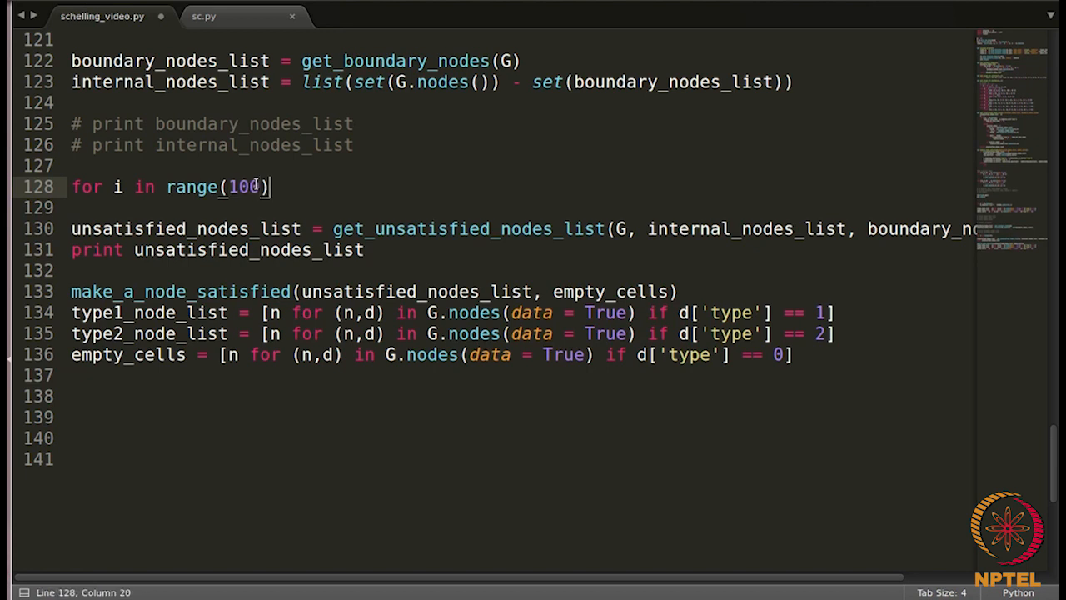
{"action": "type", "text": ":"}
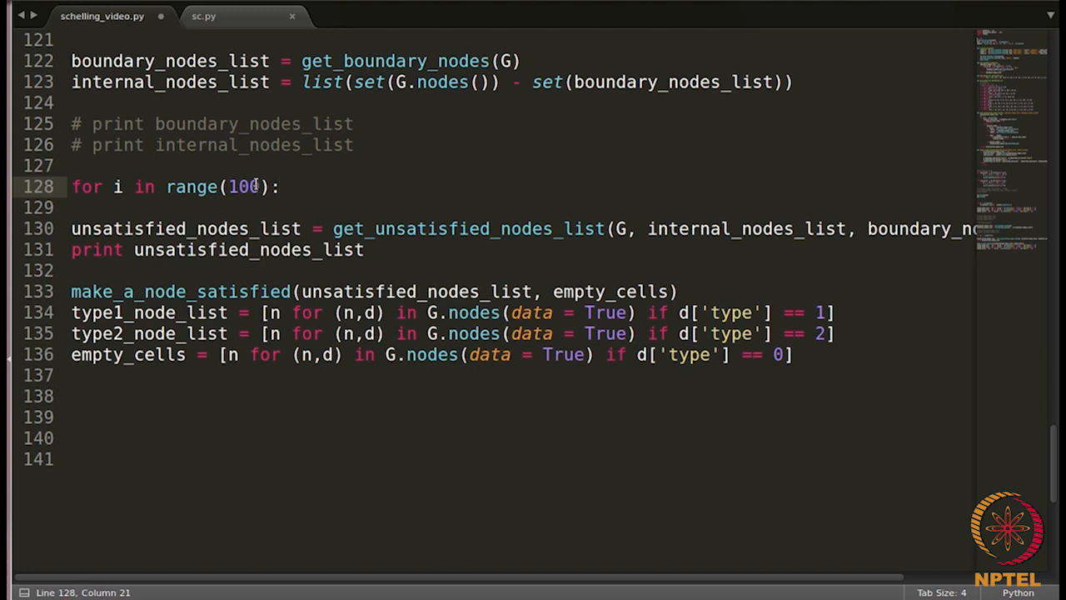
{"action": "left_click_drag", "start_coordinate": [71, 229], "coordinate": [71, 375]}
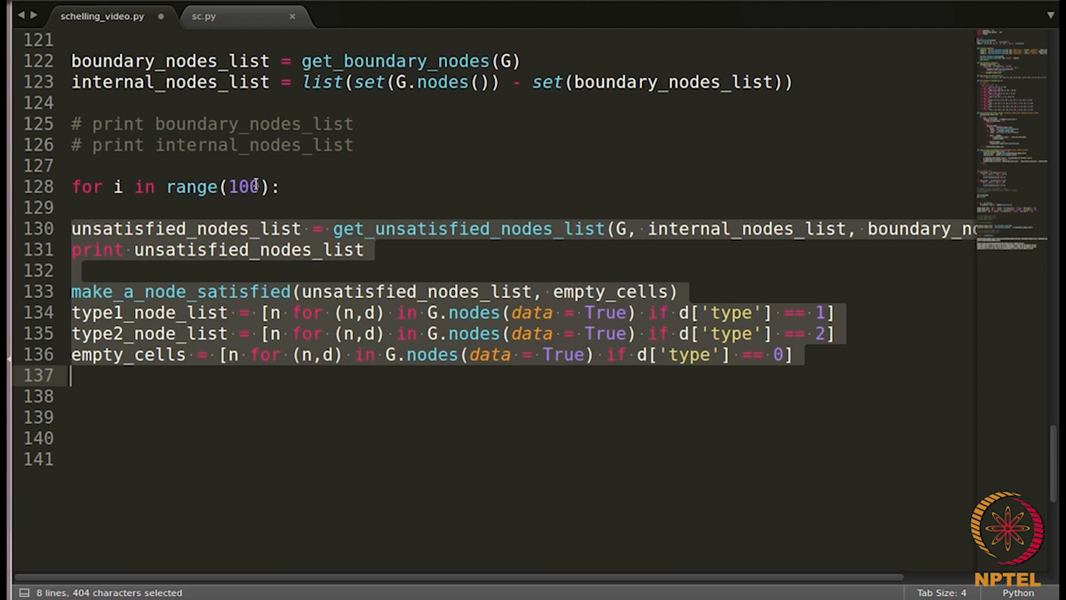
{"action": "key", "text": "Tab"}
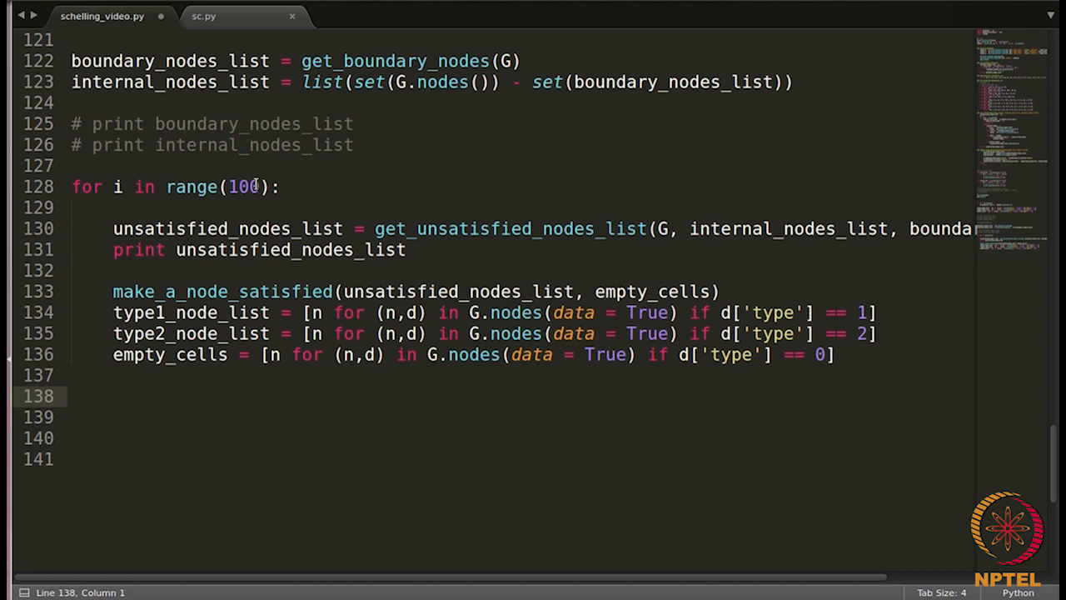
Add display_graph(G) after the loop on line 138 and before get_boundary_nodes
{"action": "type", "text": "dis"}
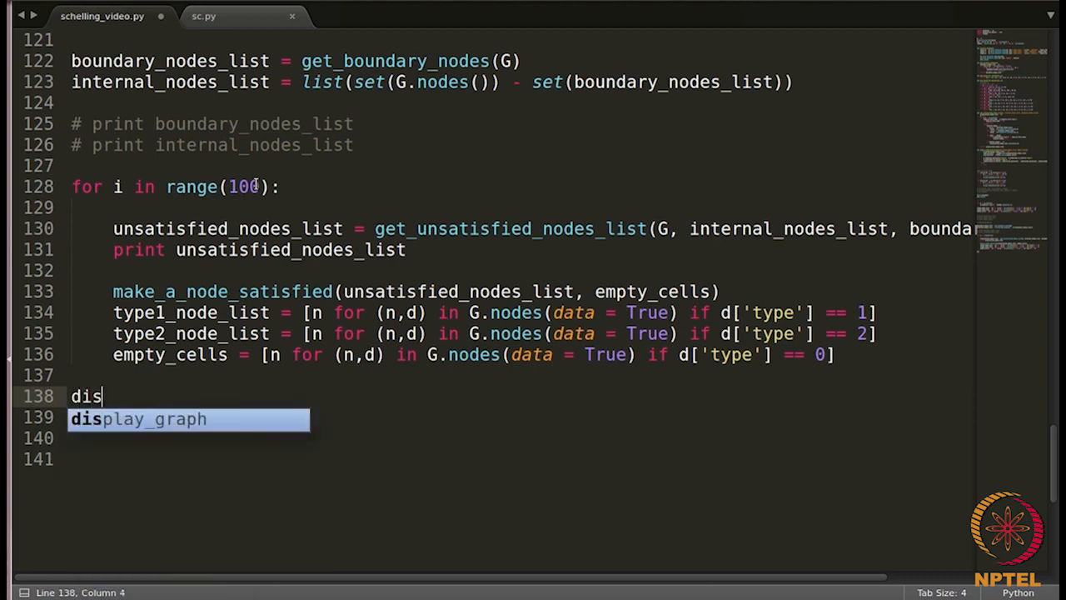
{"action": "key", "text": "Tab"}
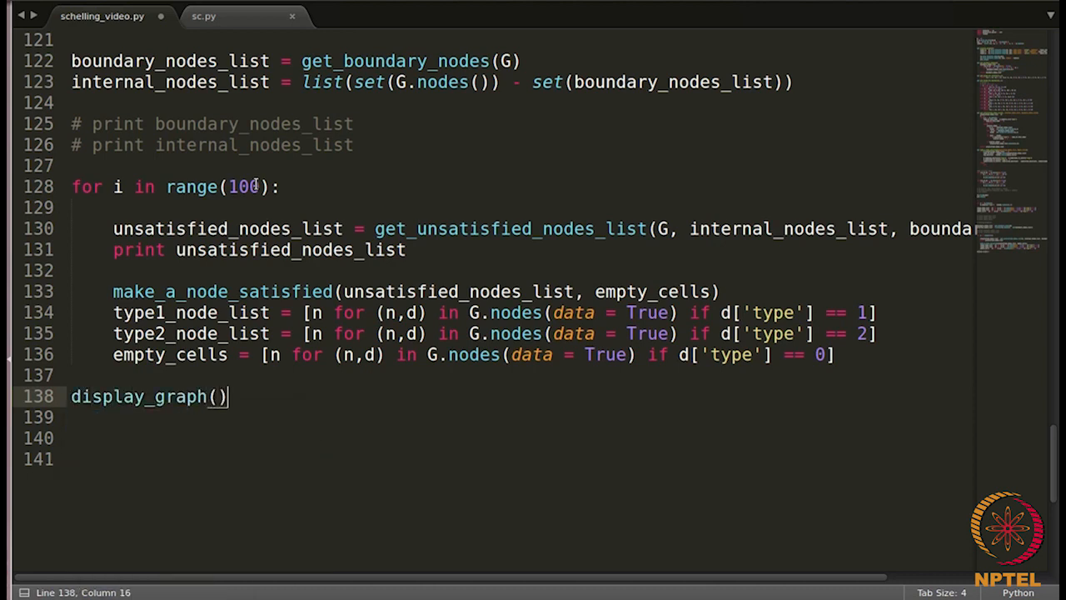
{"action": "type", "text": "G"}
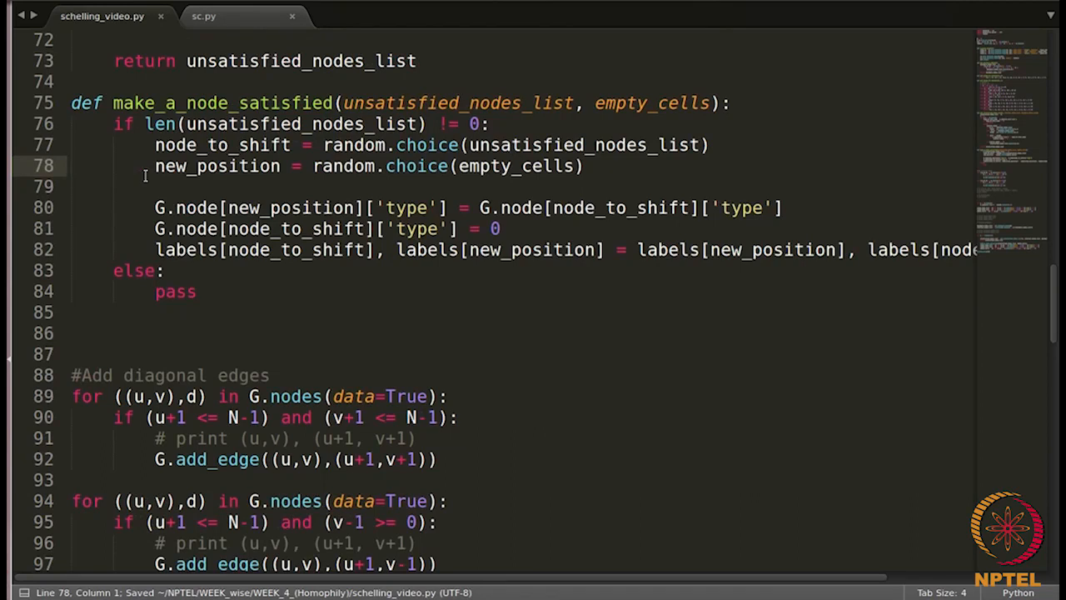
{"action": "scroll", "scroll_direction": "down", "scroll_amount": 3}
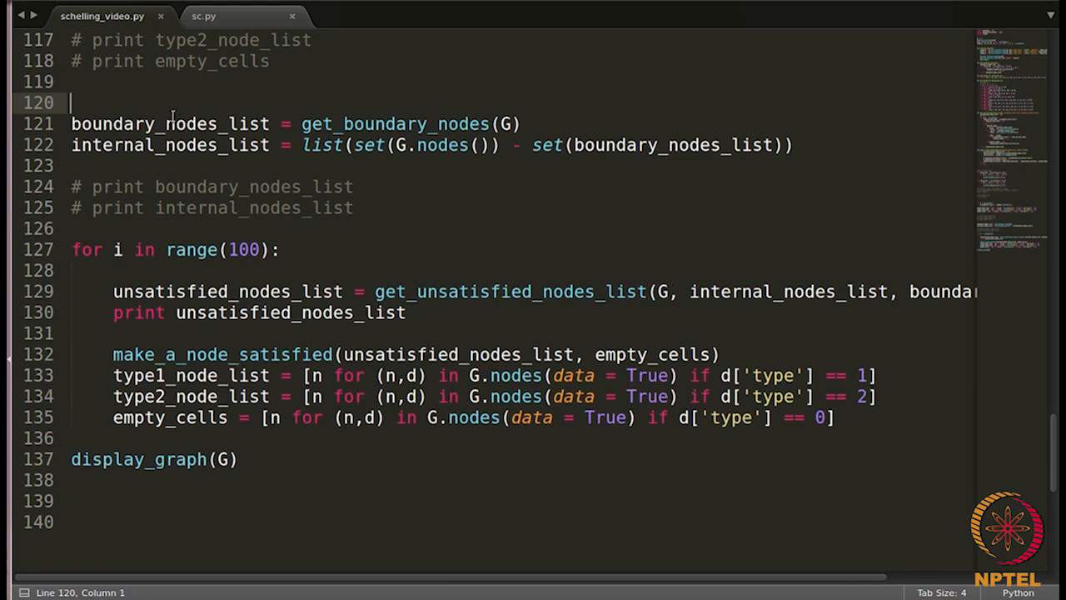
{"action": "mouse_move", "coordinate": [137, 86]}
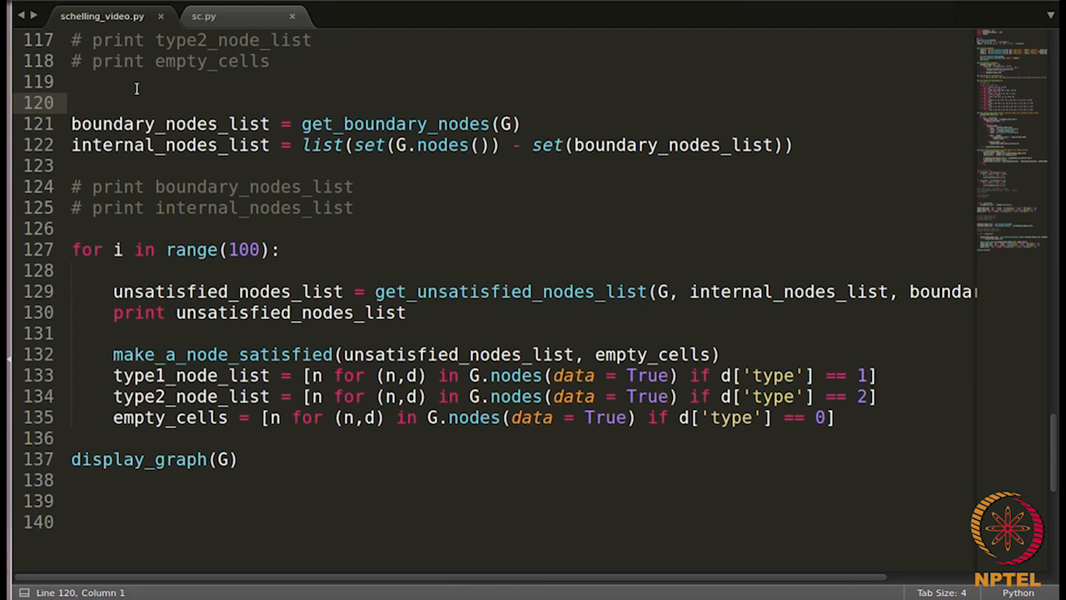
{"action": "type", "text": "display_graph"}
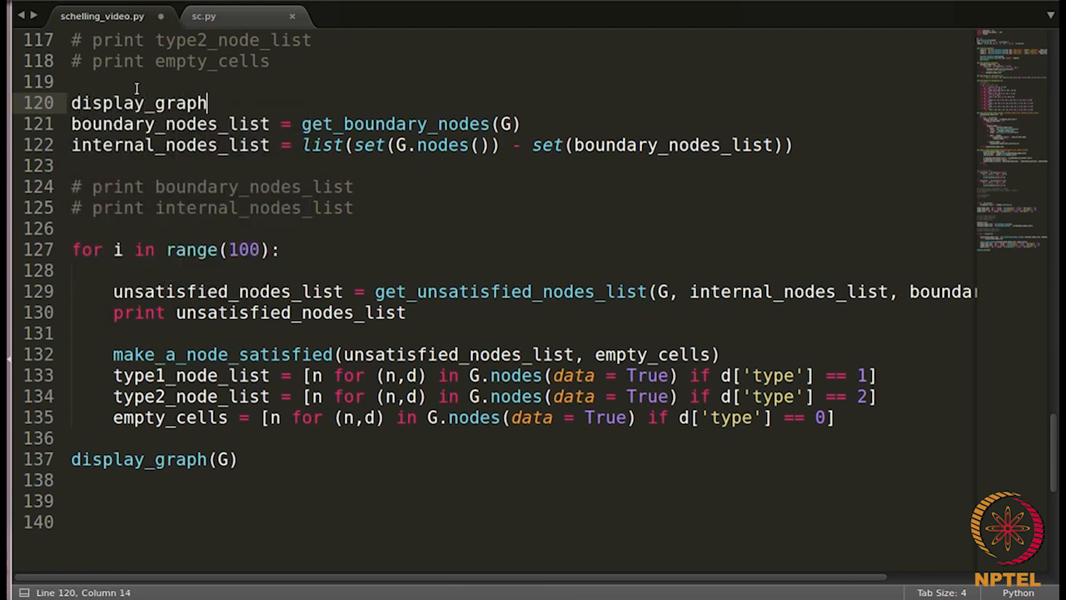
{"action": "type", "text": "()"}
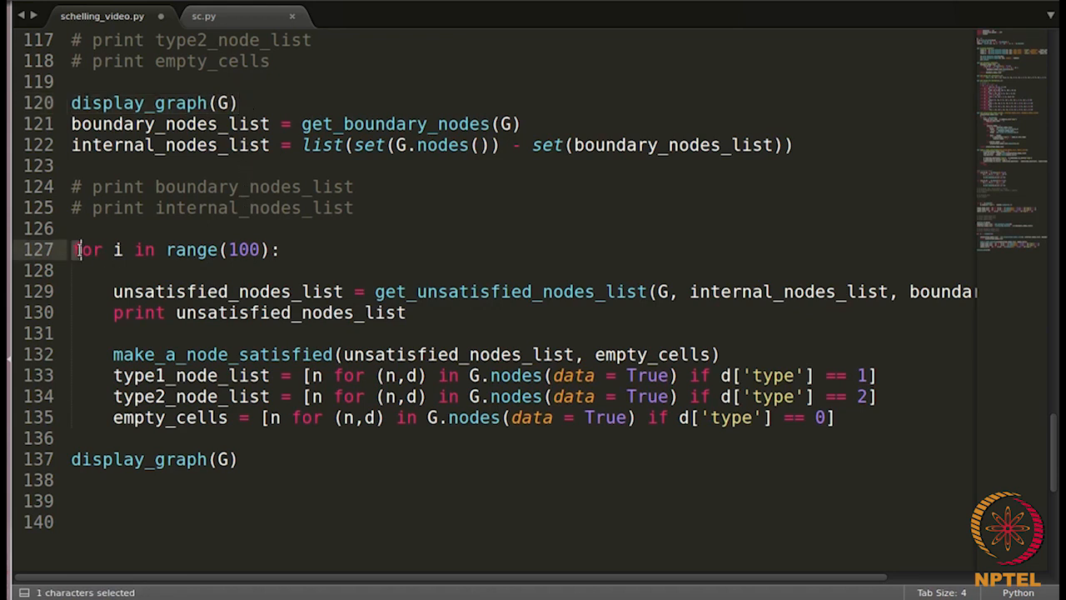
{"action": "left_click_drag", "start_coordinate": [75, 250], "coordinate": [408, 417]}
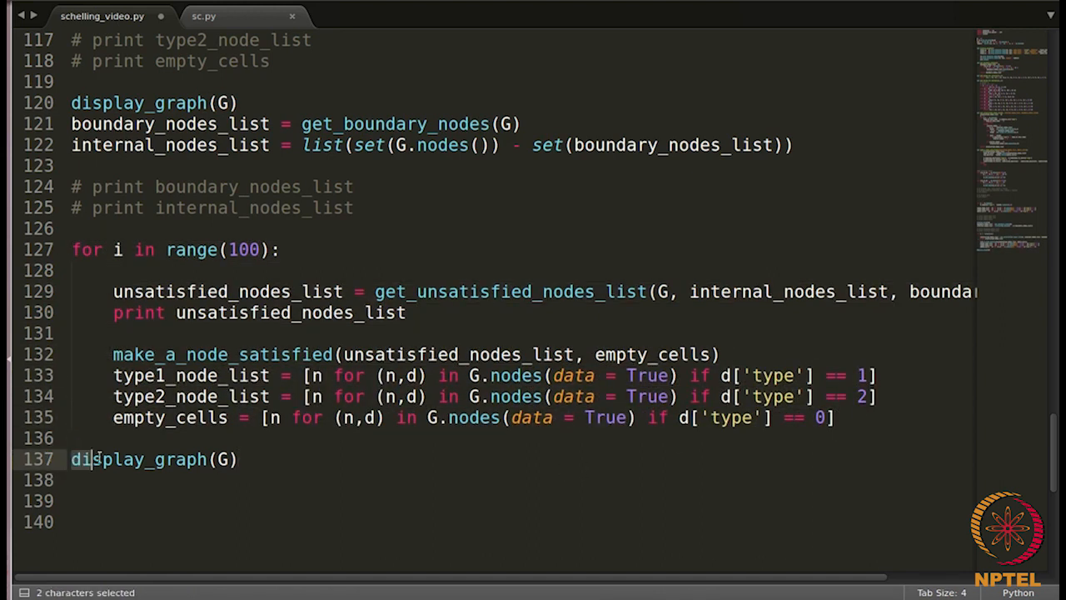
{"action": "left_click_drag", "start_coordinate": [100, 459], "coordinate": [242, 459]}
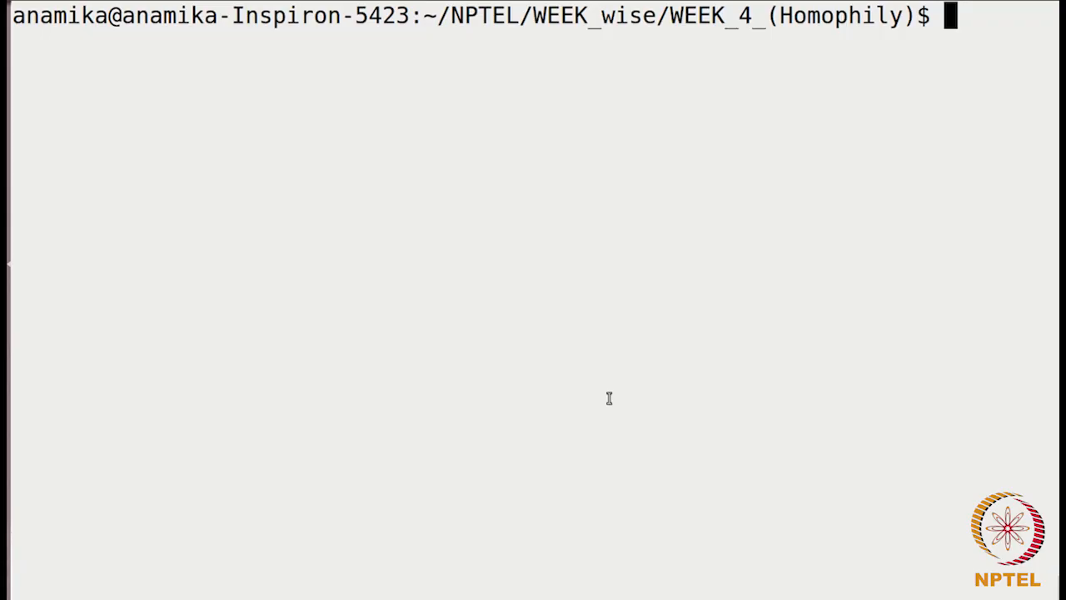
Run python schelling_video.py and close the resulting red/green grid figure
{"action": "type", "text": "python schelling_video.py"}
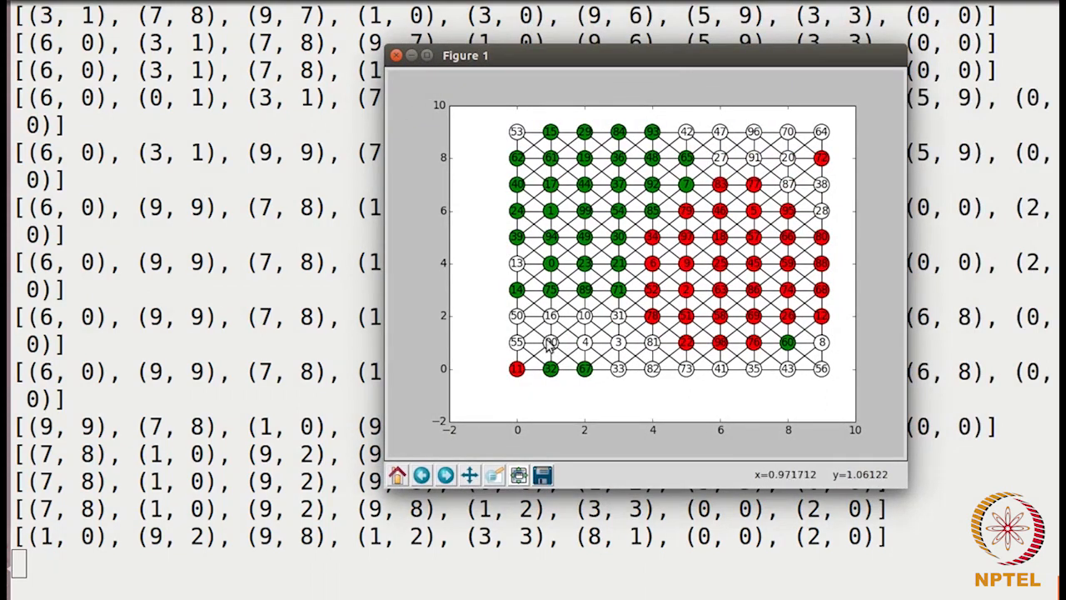
{"action": "mouse_move", "coordinate": [602, 169]}
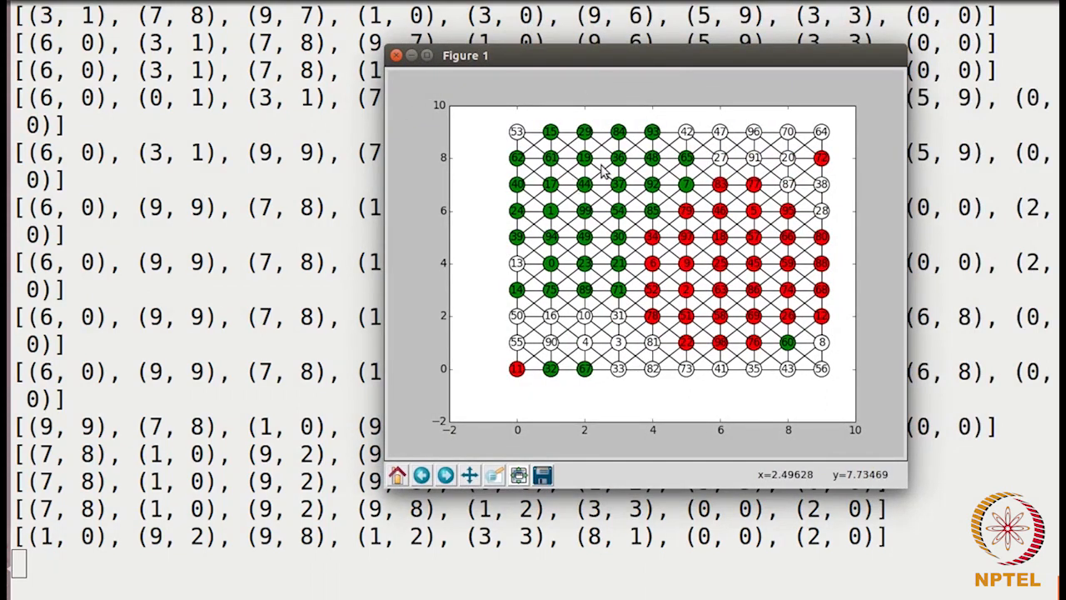
{"action": "mouse_move", "coordinate": [721, 250]}
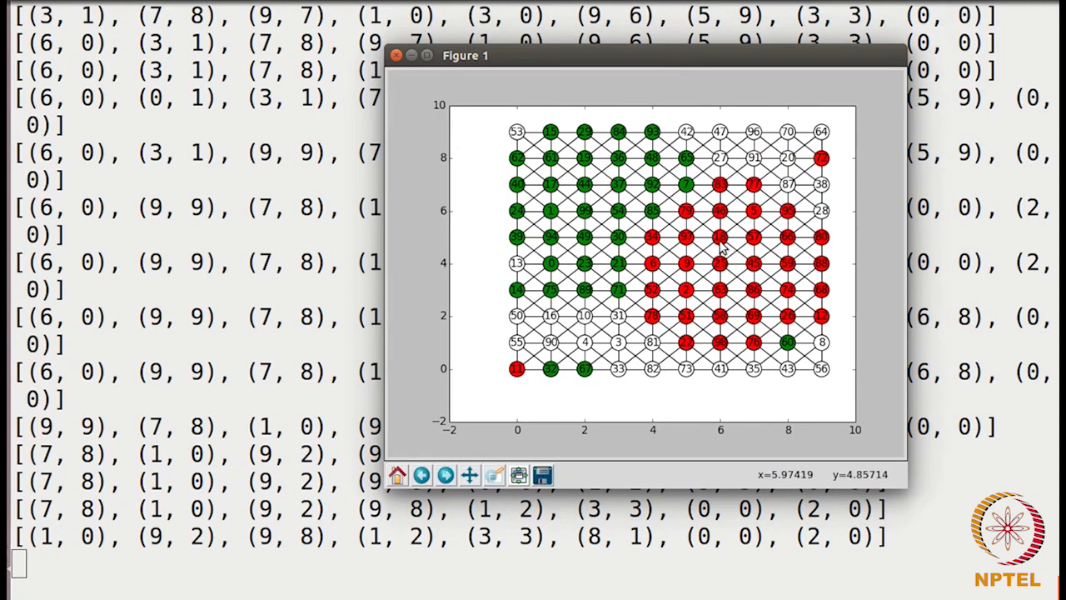
{"action": "mouse_move", "coordinate": [497, 355]}
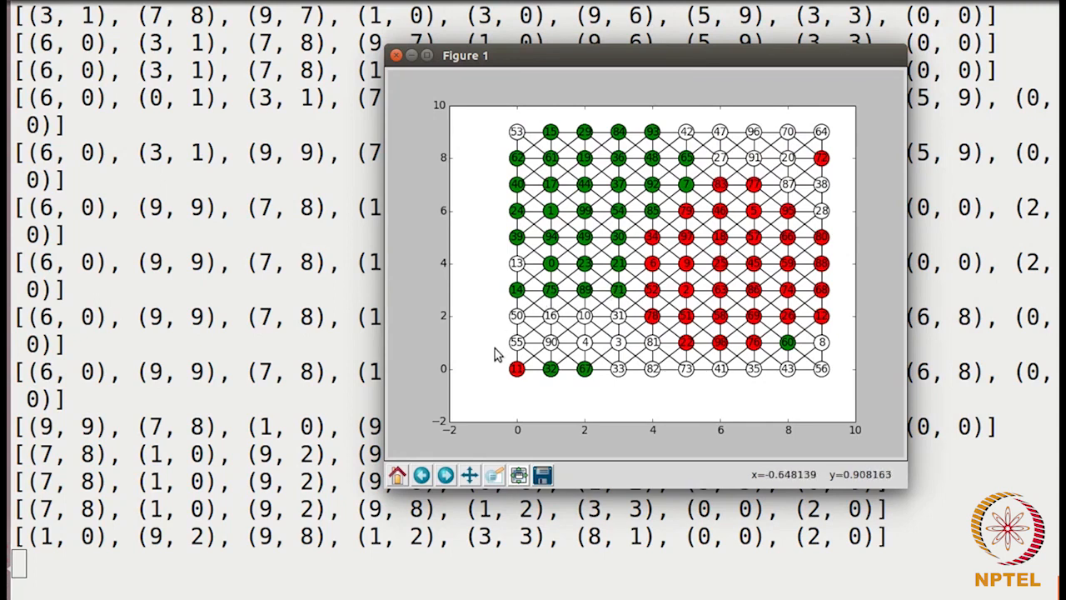
{"action": "mouse_move", "coordinate": [583, 373]}
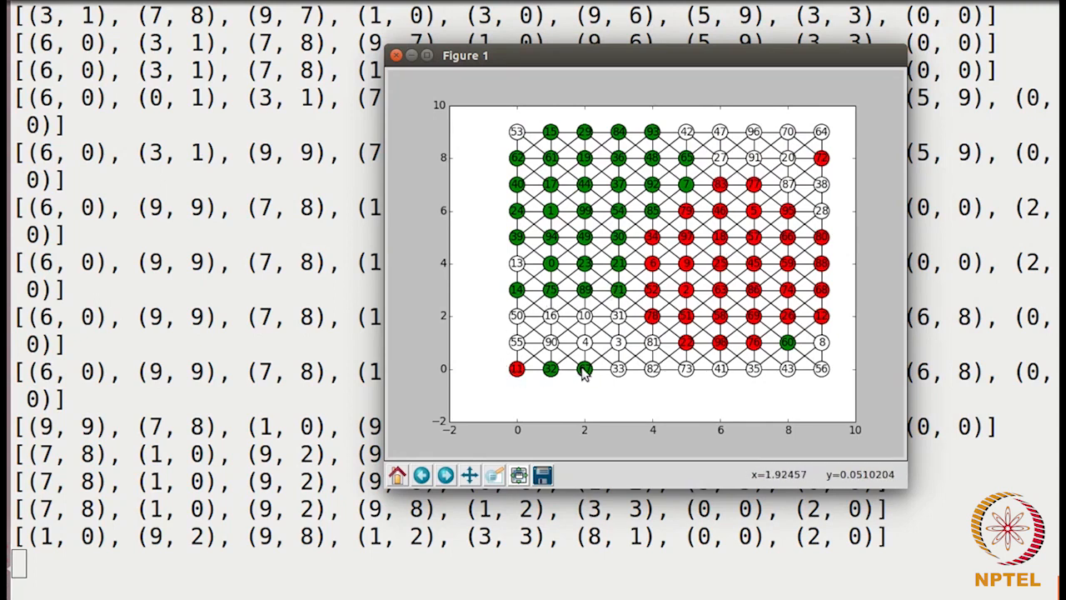
{"action": "mouse_move", "coordinate": [650, 154]}
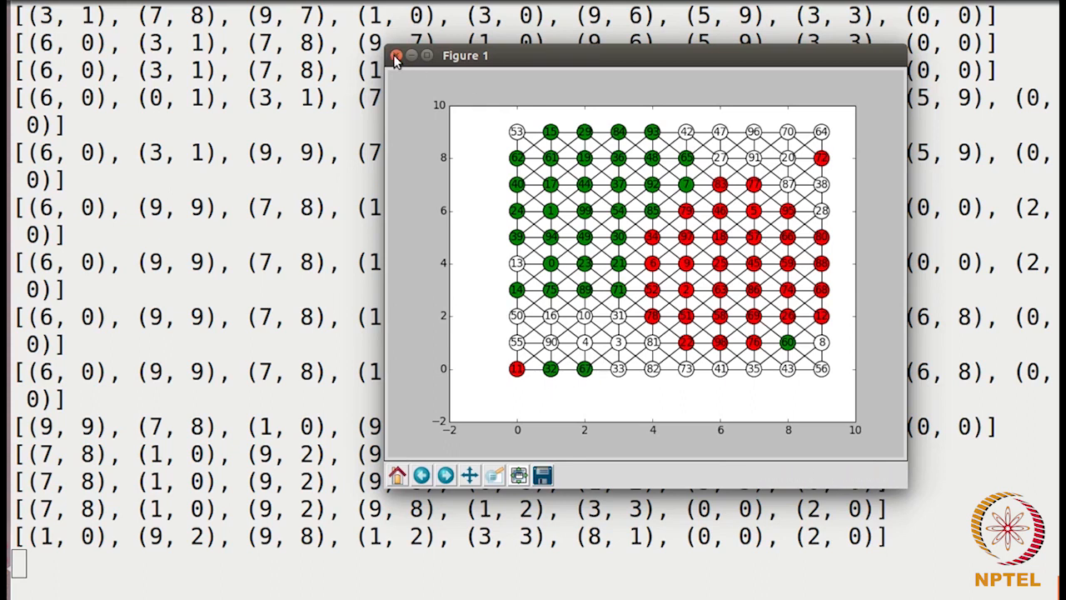
{"action": "left_click", "coordinate": [394, 61]}
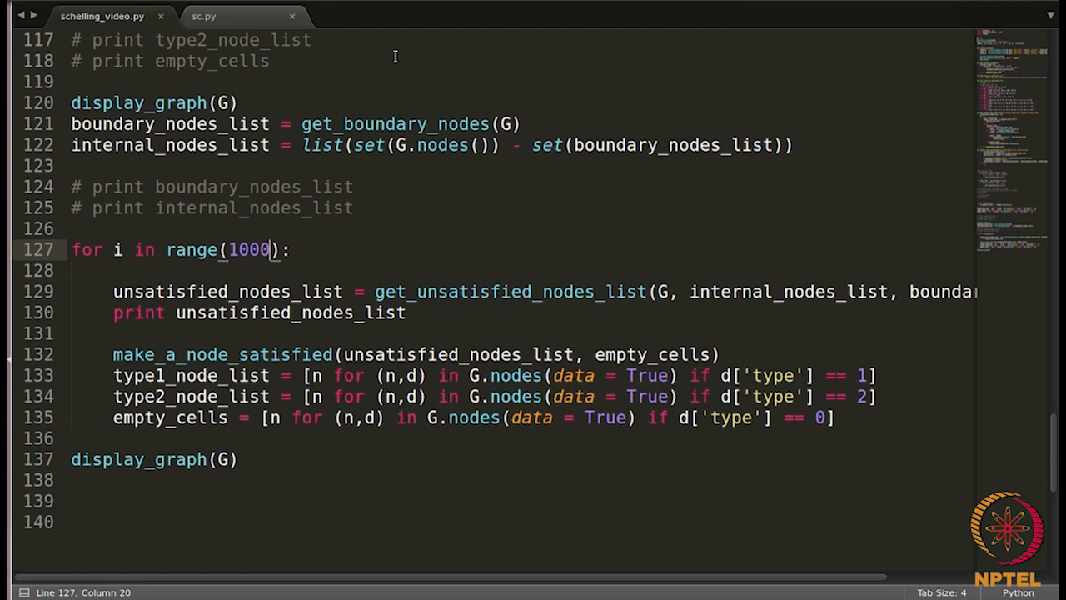
Change the range() argument on line 127 to a larger iteration count, entering 5000
{"action": "type", "text": "0"}
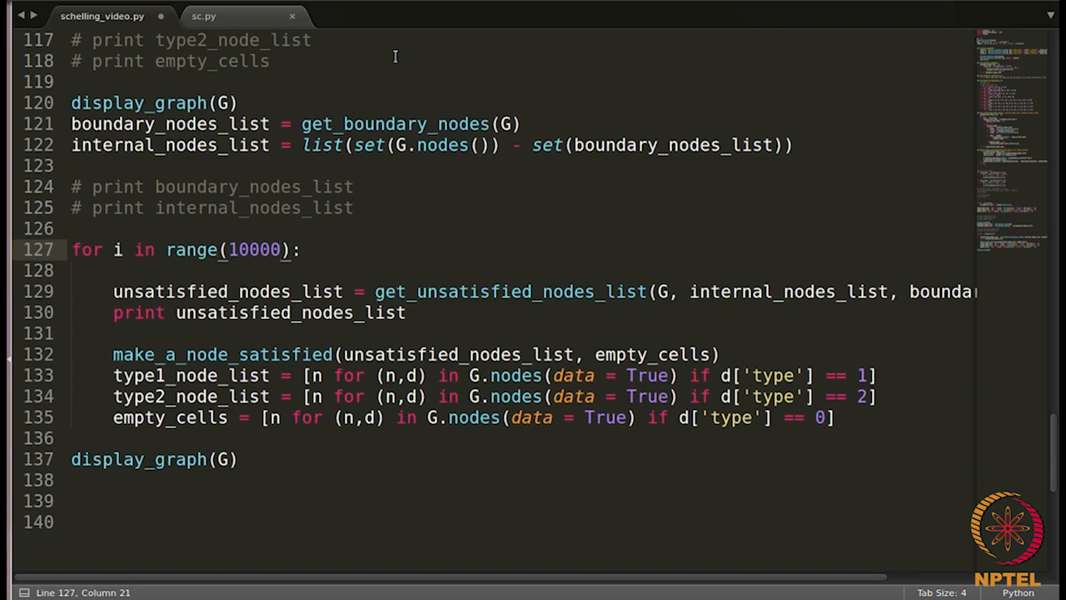
{"action": "type", "text": "1"}
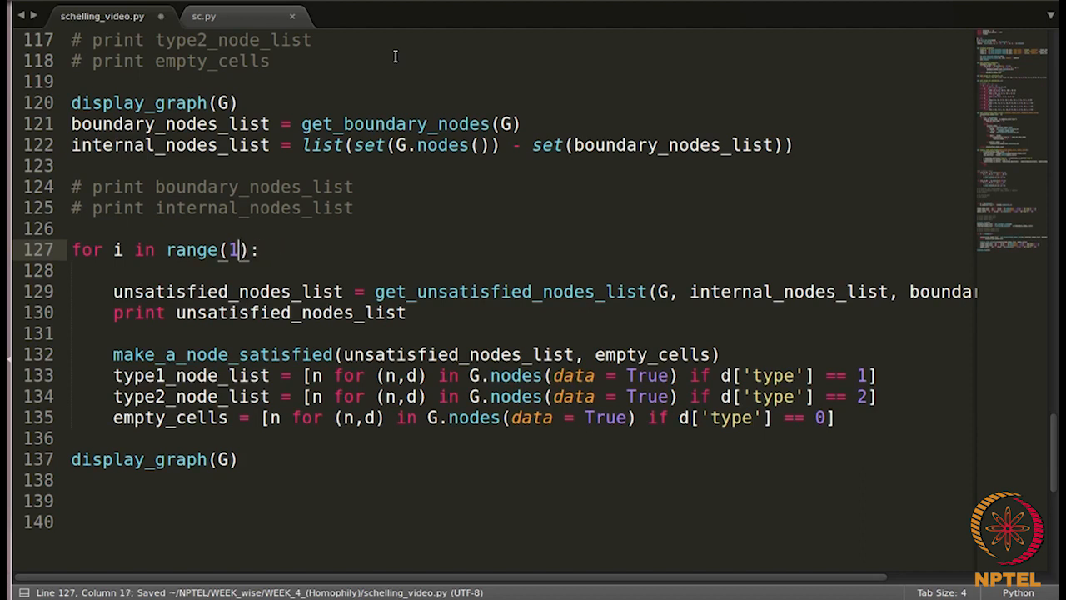
{"action": "type", "text": "5000"}
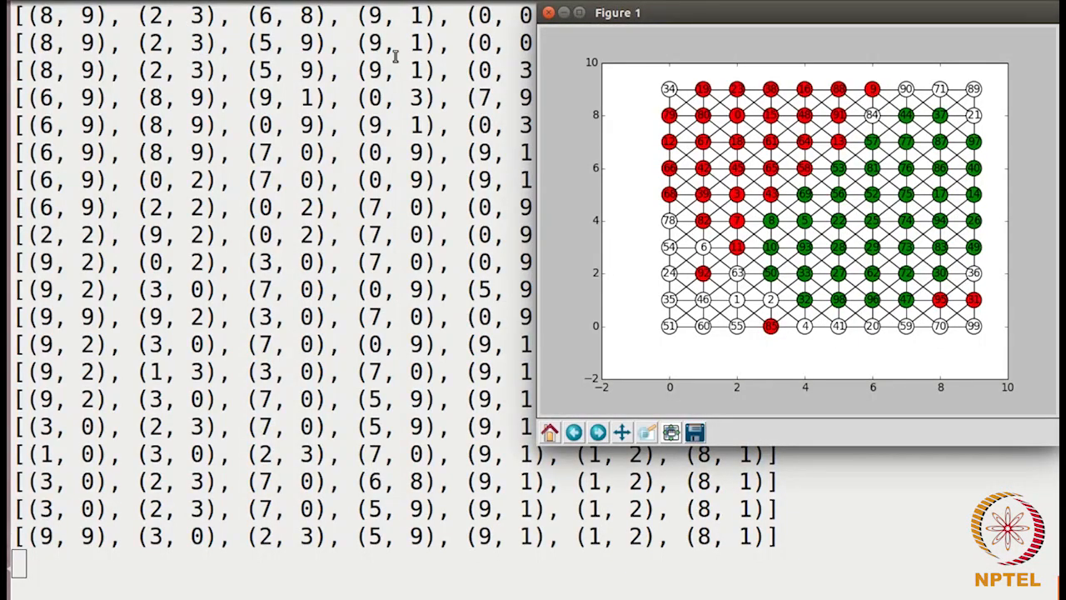
{"action": "mouse_move", "coordinate": [796, 21]}
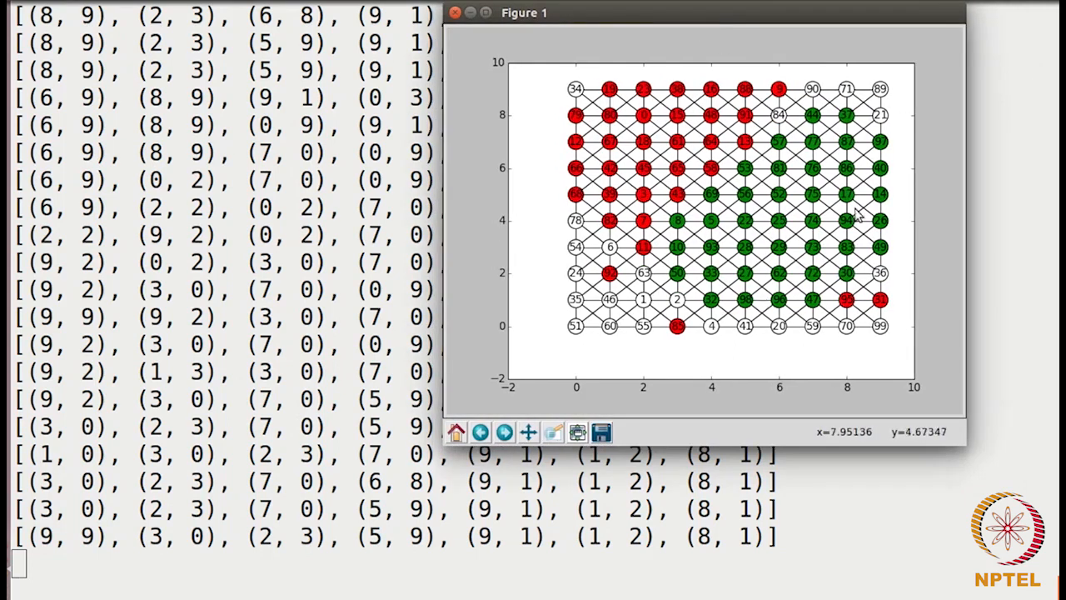
{"action": "mouse_move", "coordinate": [850, 317]}
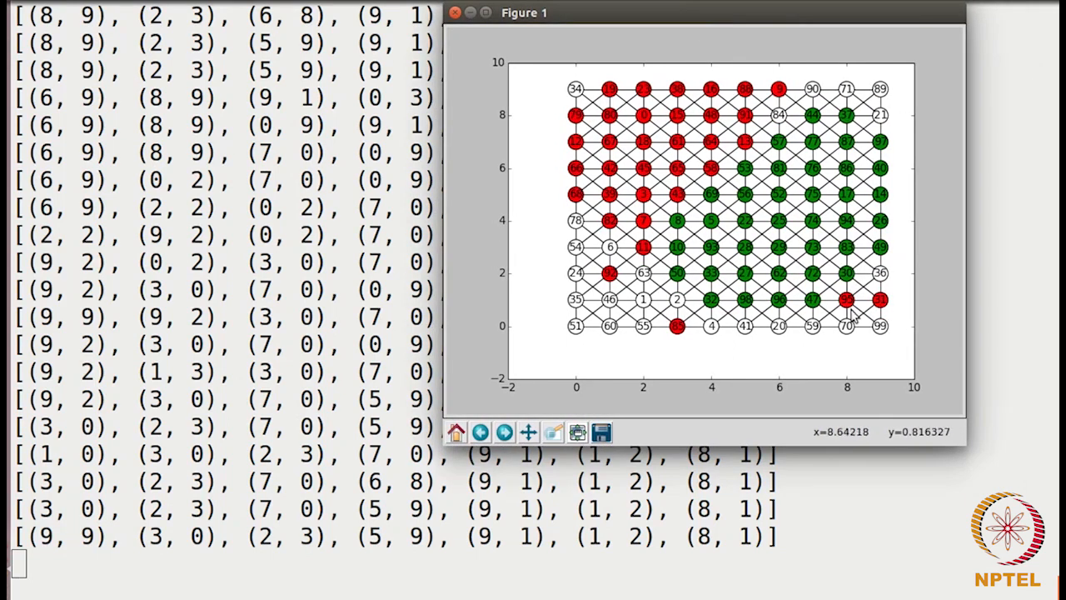
{"action": "mouse_move", "coordinate": [696, 335]}
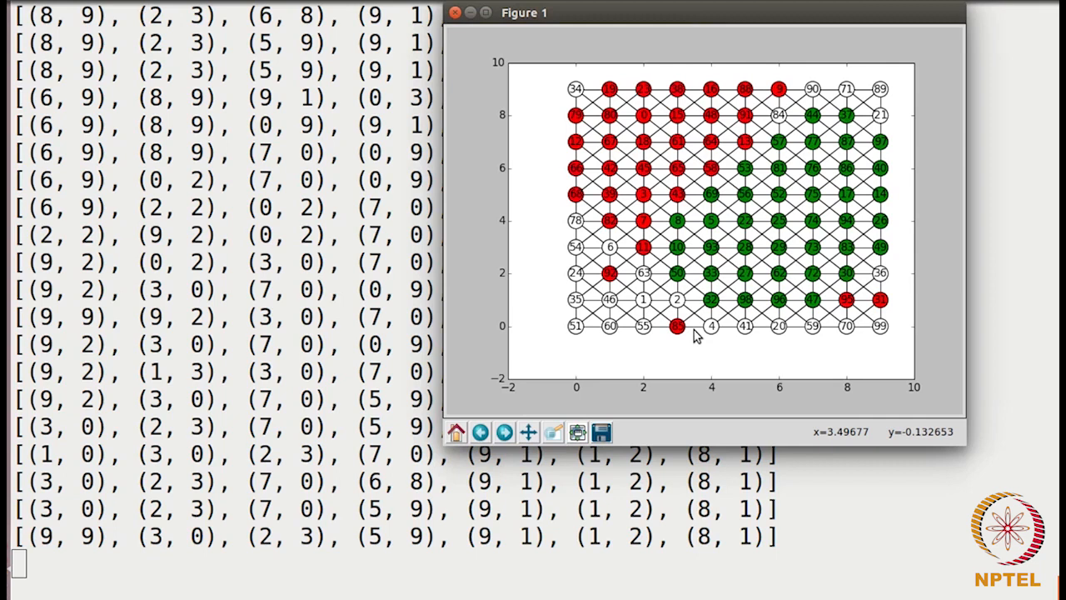
{"action": "mouse_move", "coordinate": [758, 238]}
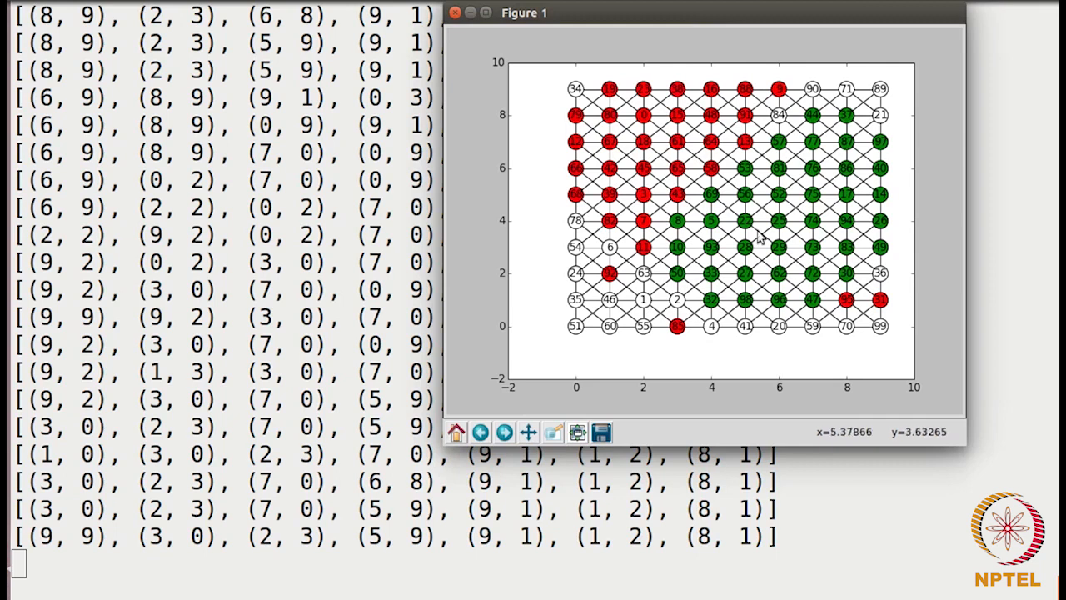
{"action": "mouse_move", "coordinate": [550, 303]}
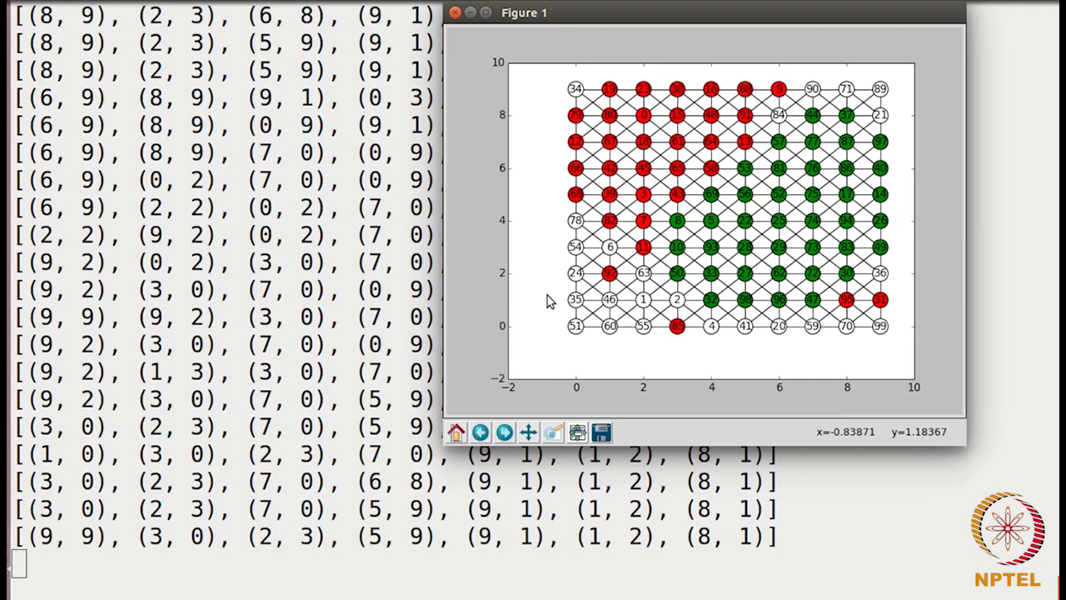
Rerun the script and view the Figure 1 grid with red nodes left, green right
{"action": "left_click", "coordinate": [462, 12]}
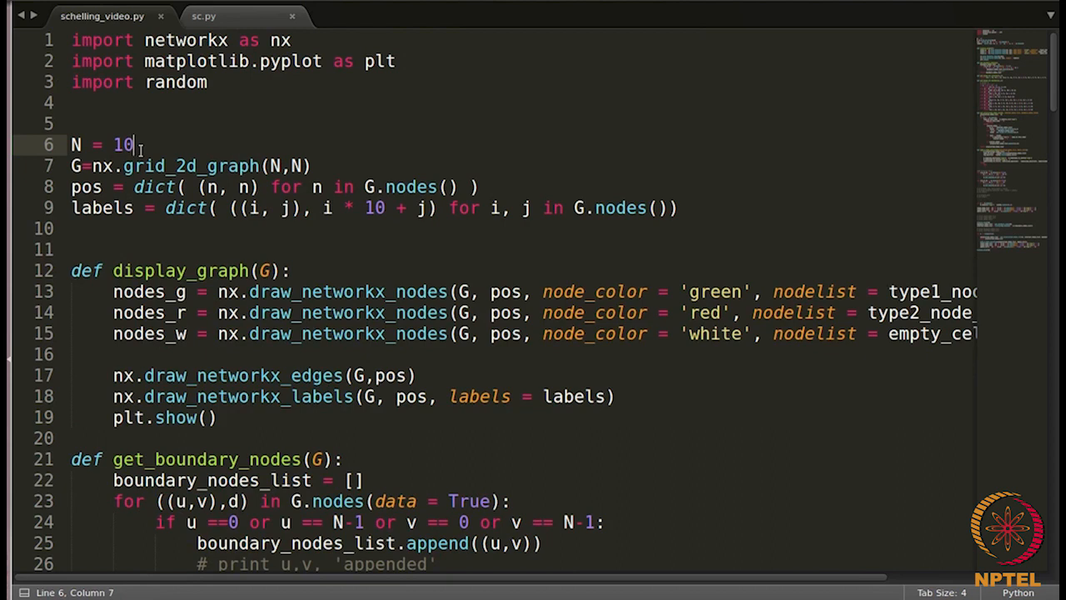
Scroll down schelling_video.py to get_unsatisfied_nodes_list and make_a_node_satisfied
{"action": "scroll", "scroll_direction": "down", "scroll_amount": 3}
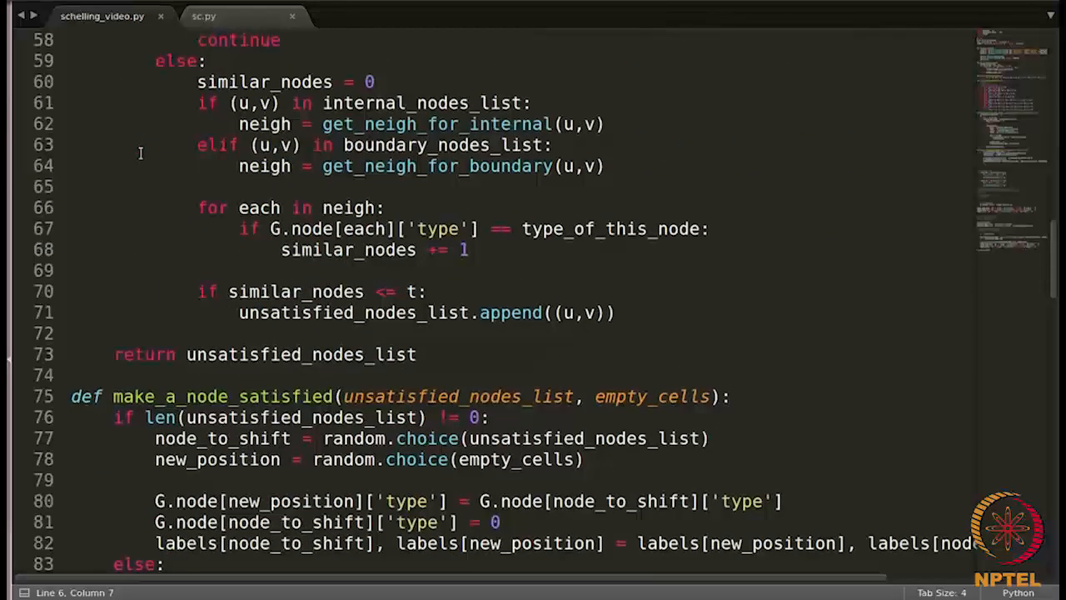